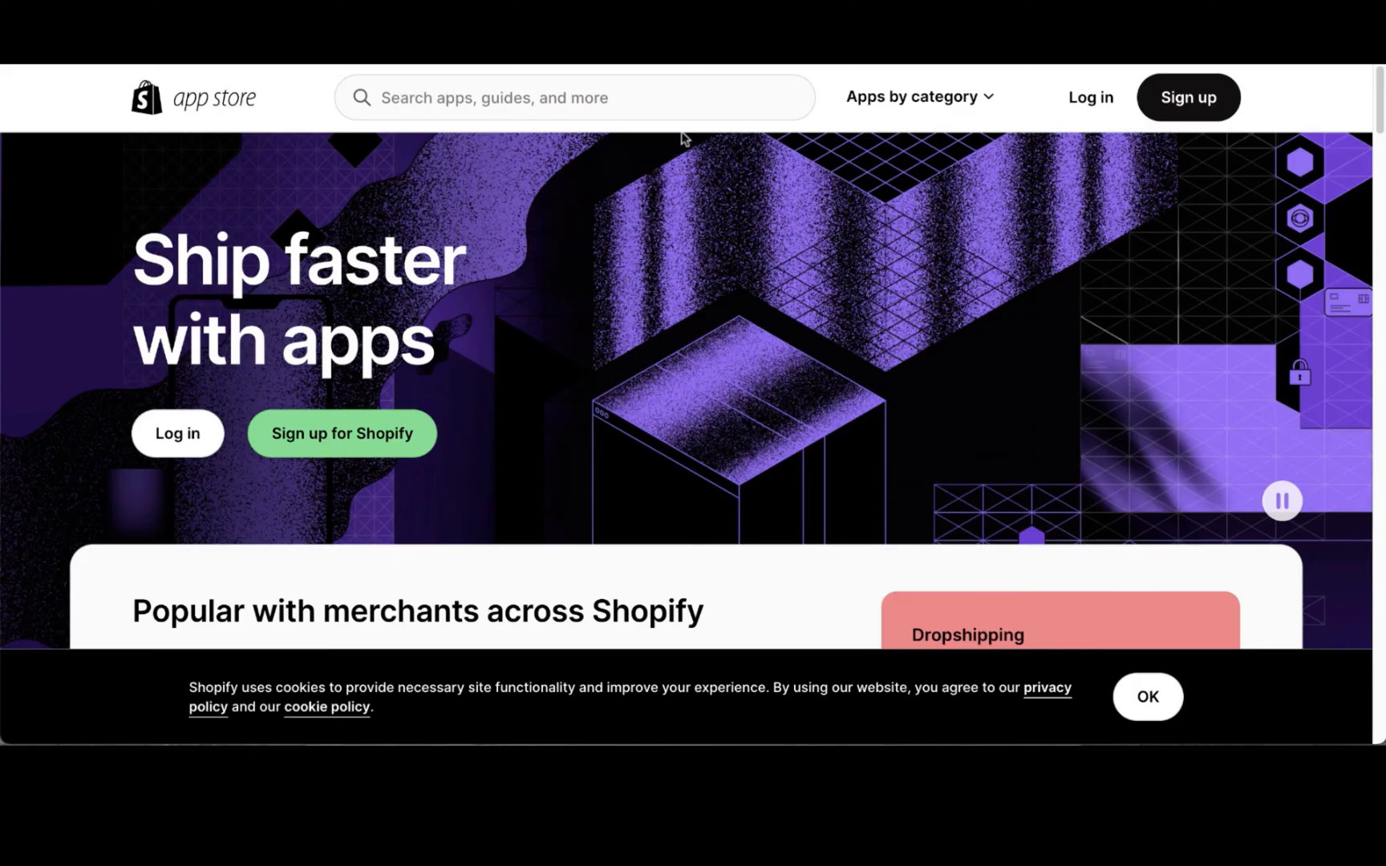
- Search the App Store for 'essential count' and open the Essential Countdown Timer Bar listing
left_click(575, 98)
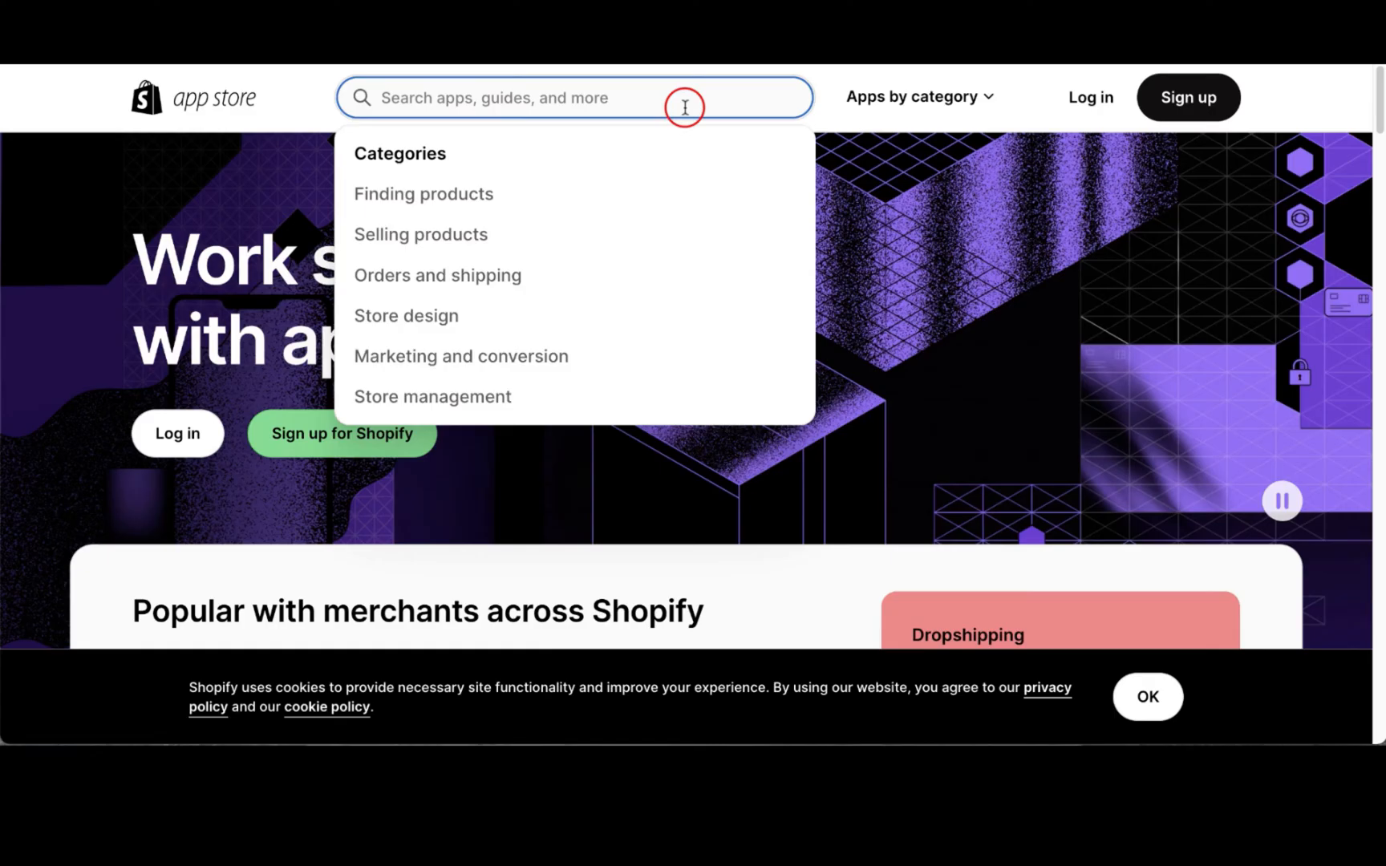
type("esse")
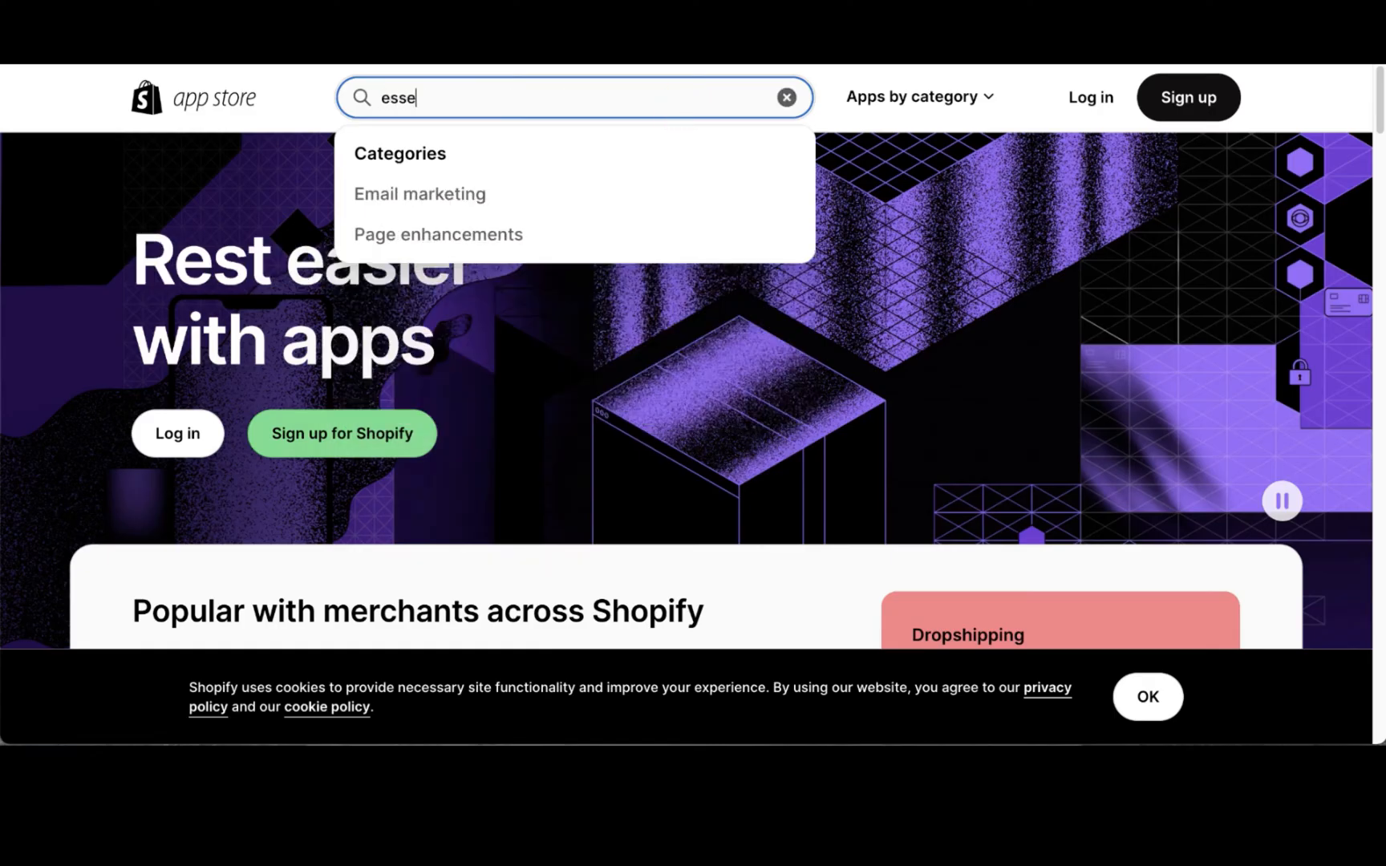
type("ntial count")
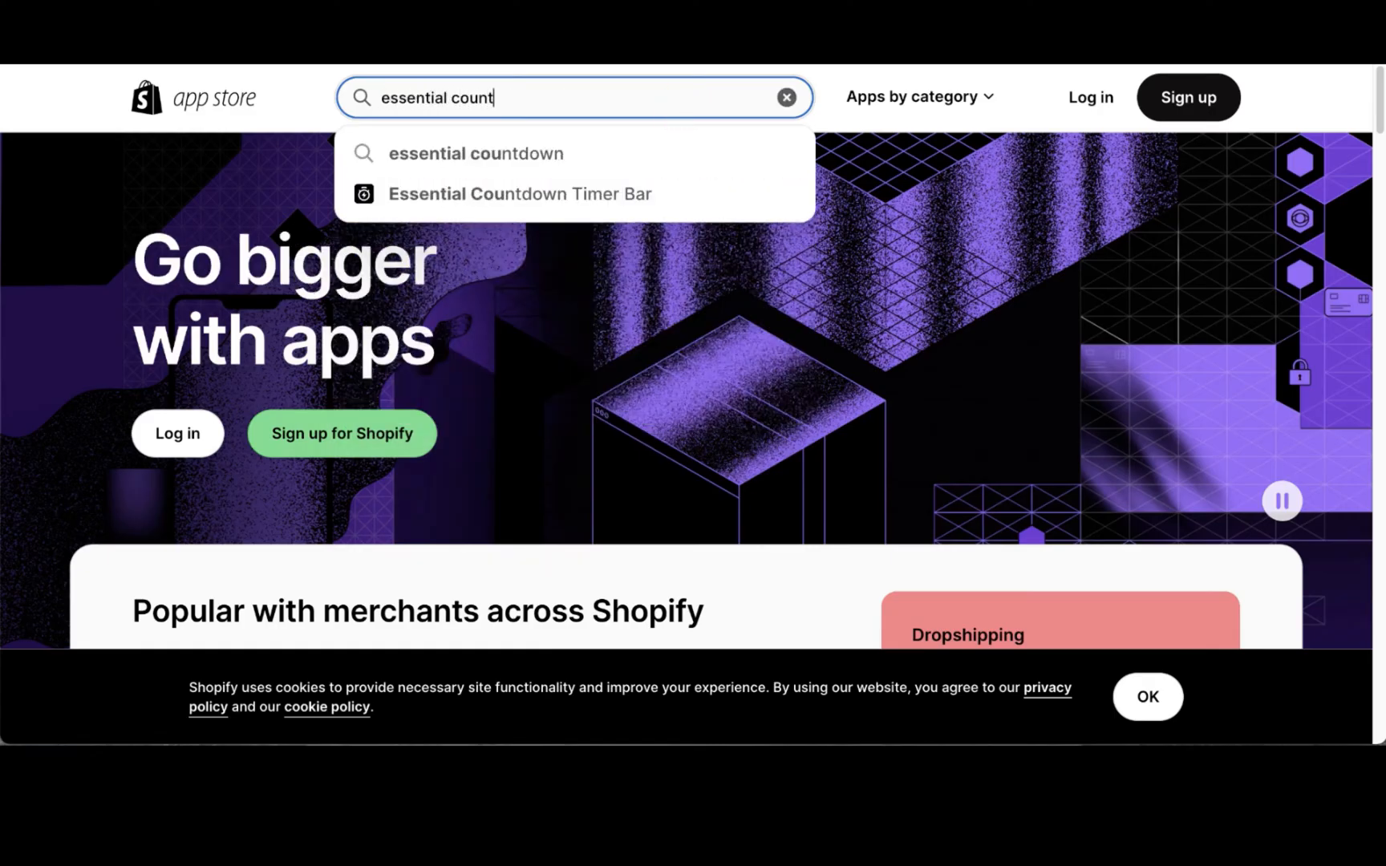
left_click(475, 153)
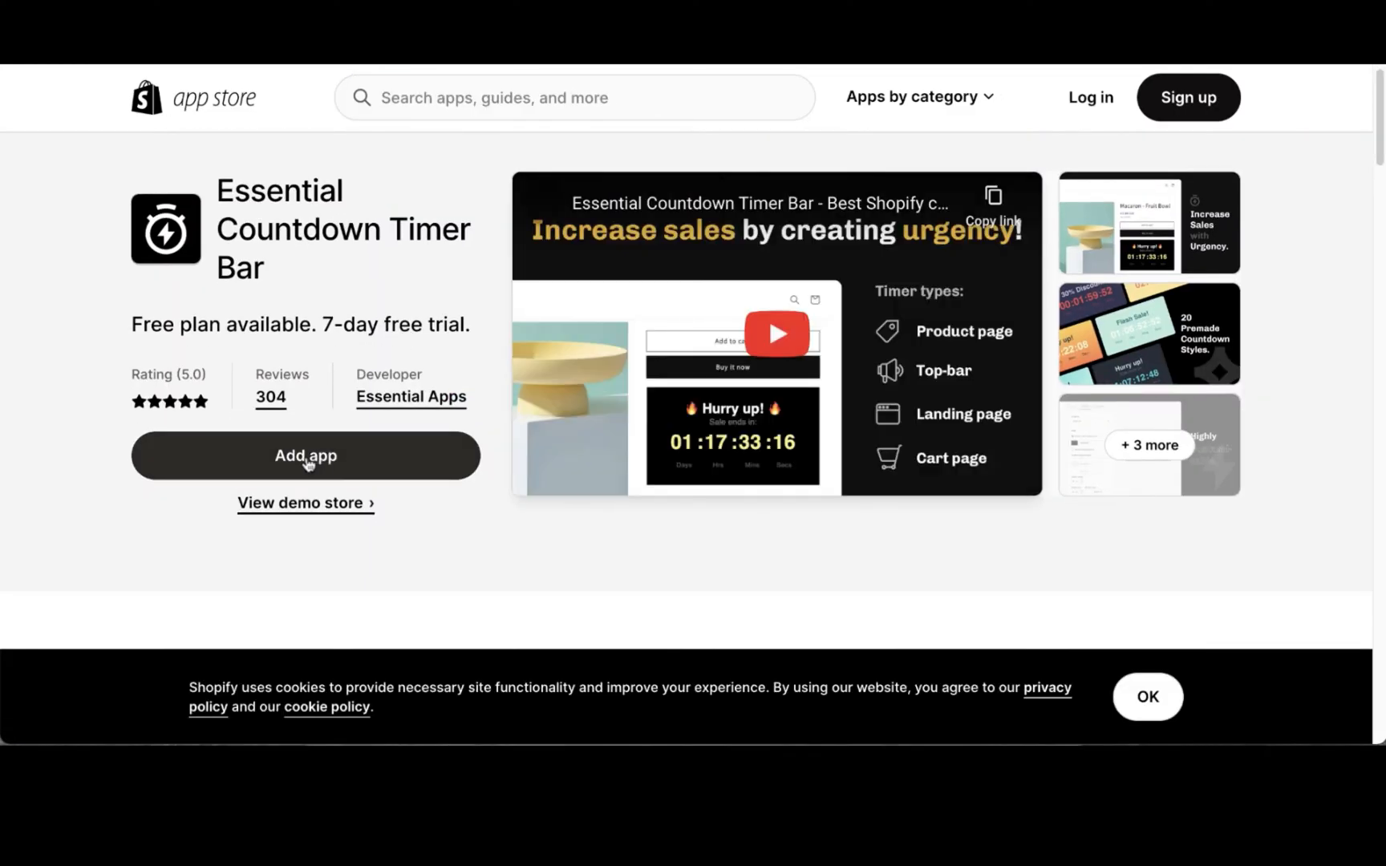
- Add the app to the store and start a new timer of the Top/bottom bar type
left_click(305, 456)
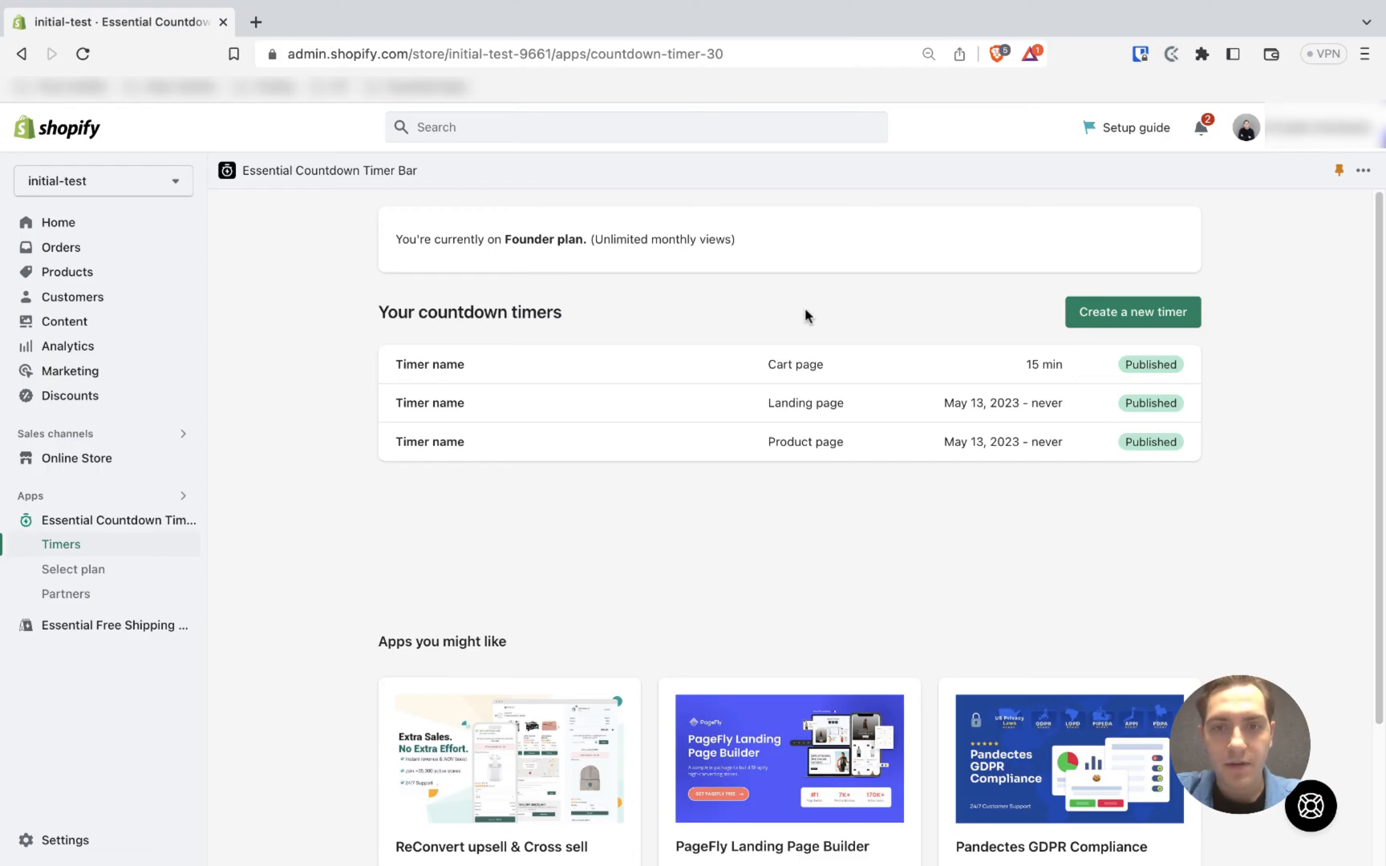
mouse_move(892, 316)
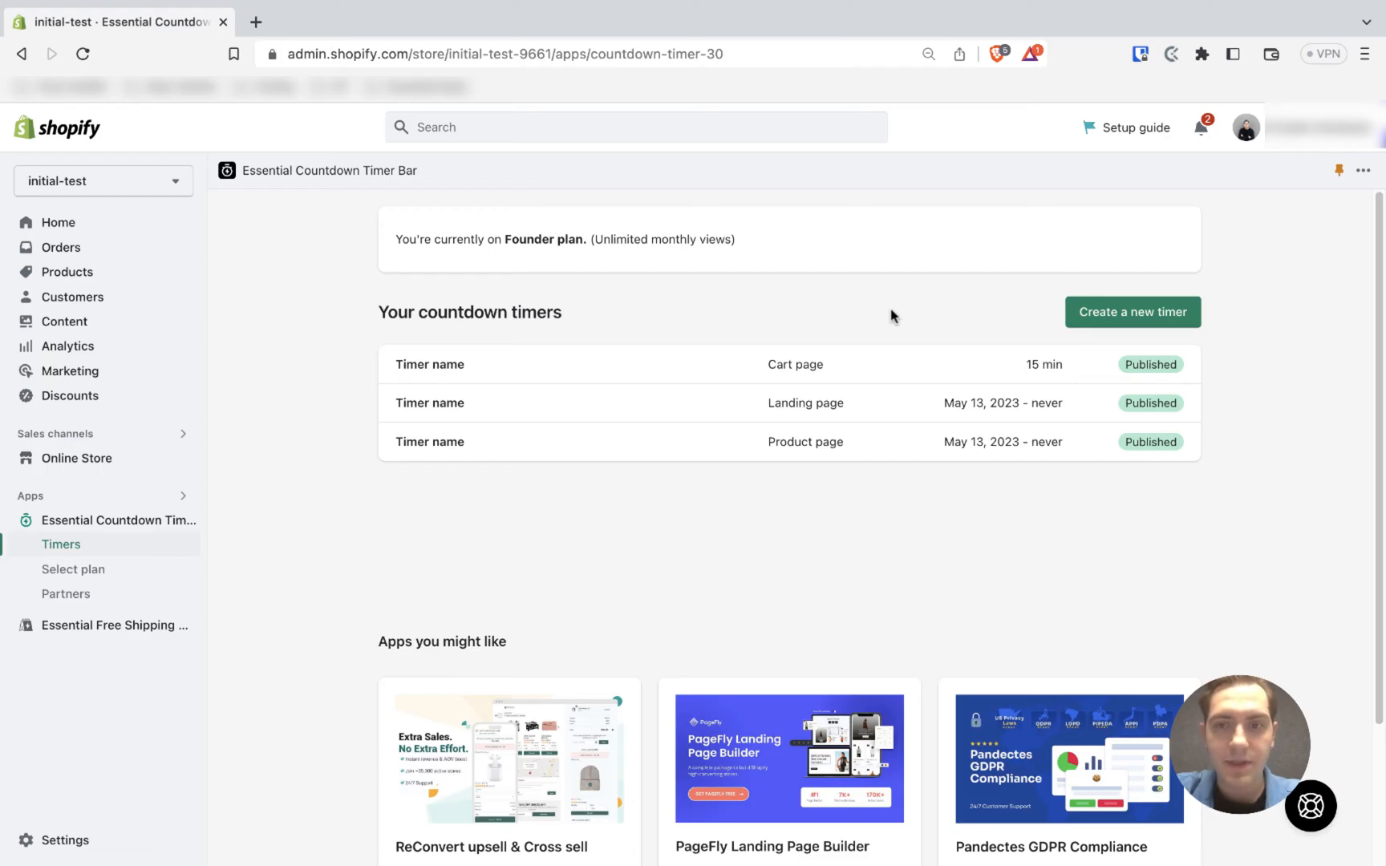
left_click(1131, 313)
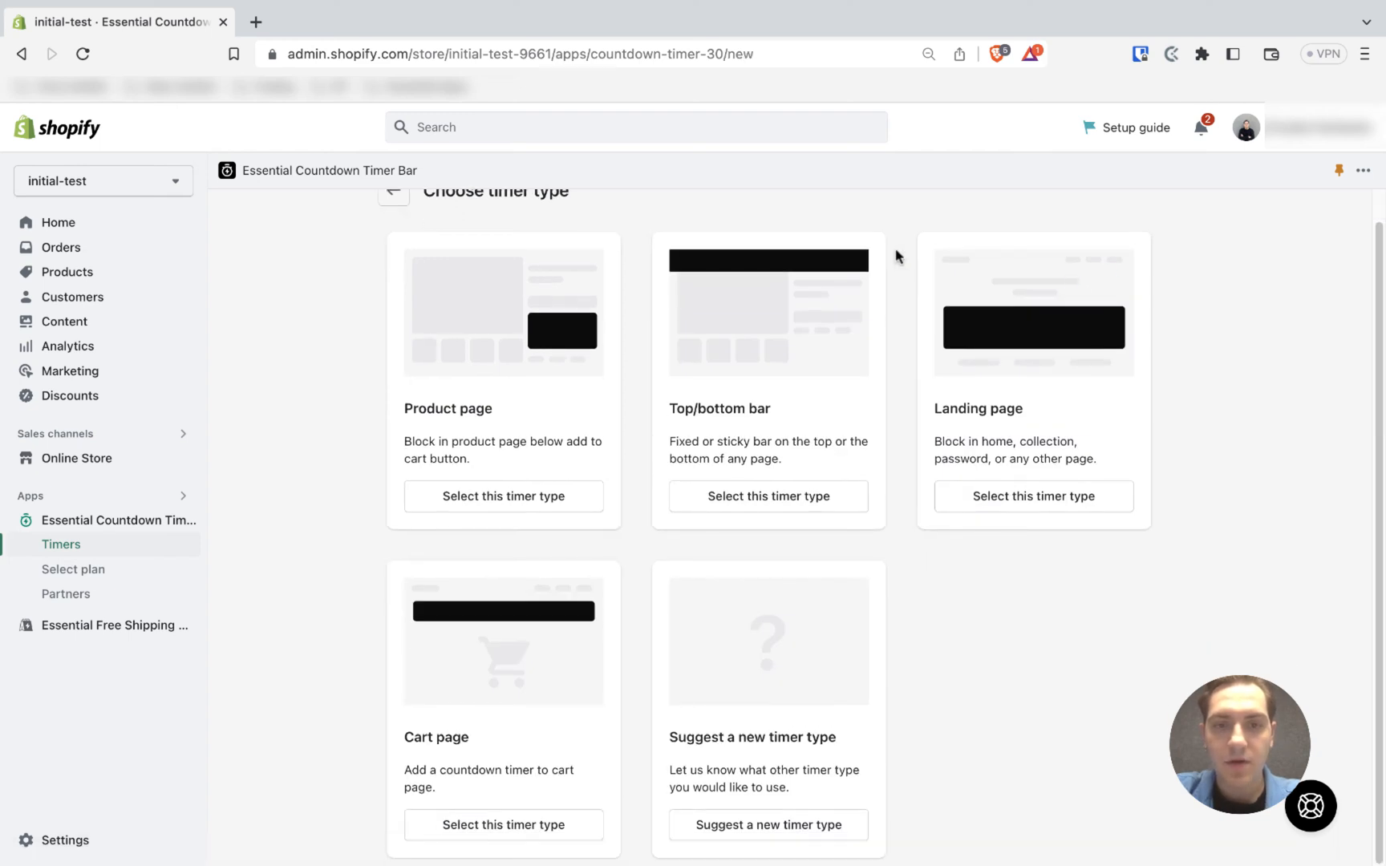
mouse_move(768, 496)
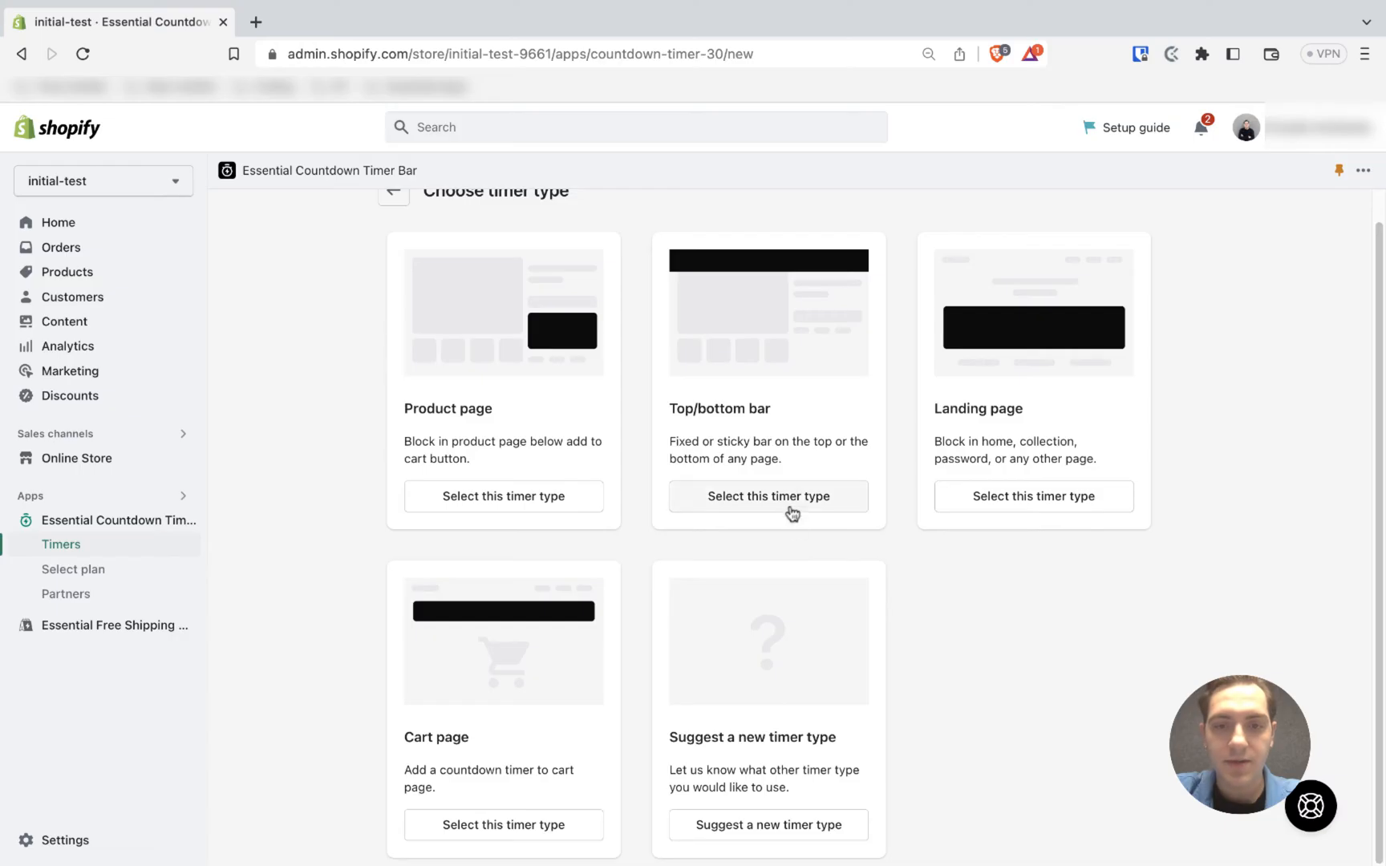
mouse_move(791, 505)
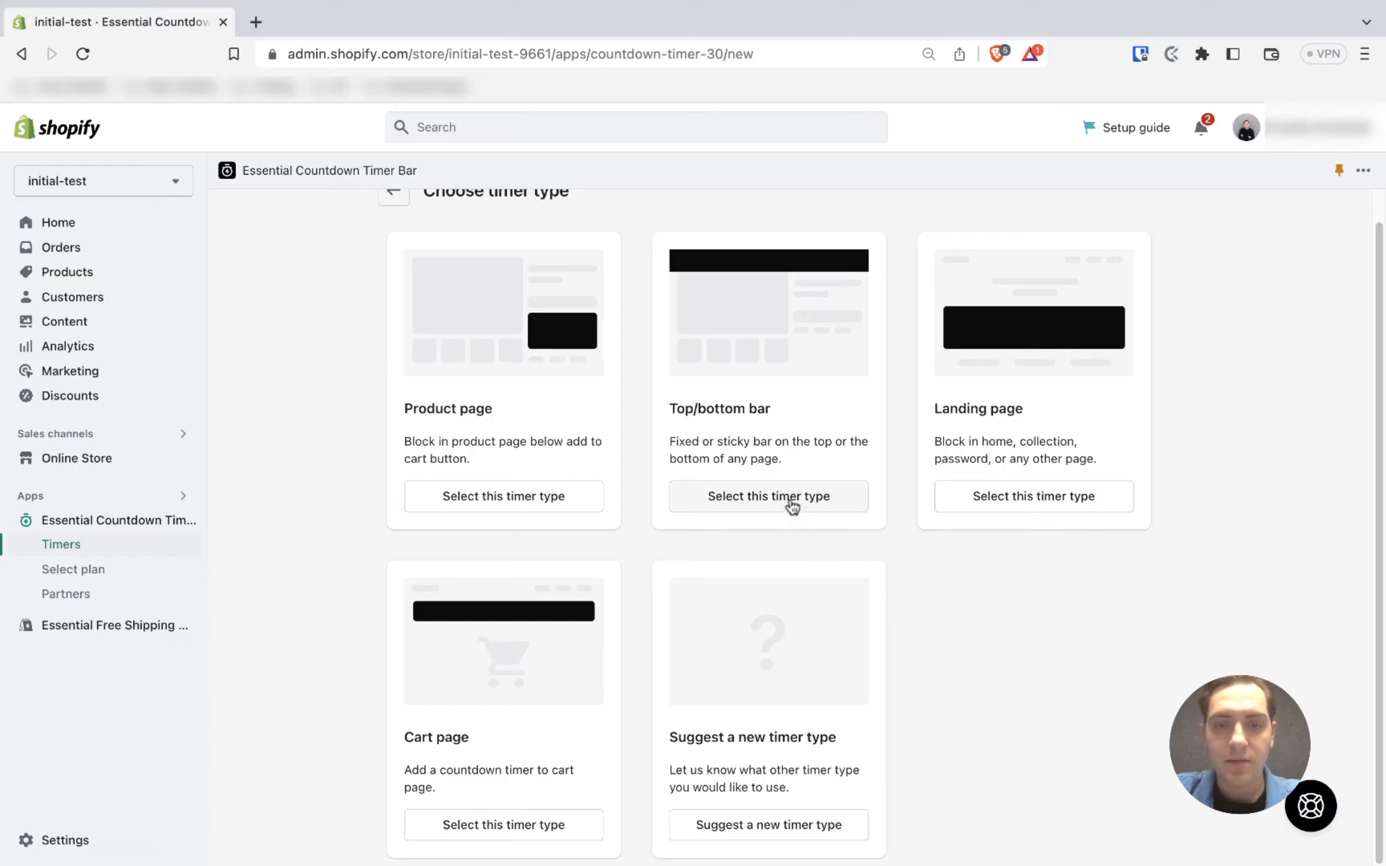
left_click(768, 496)
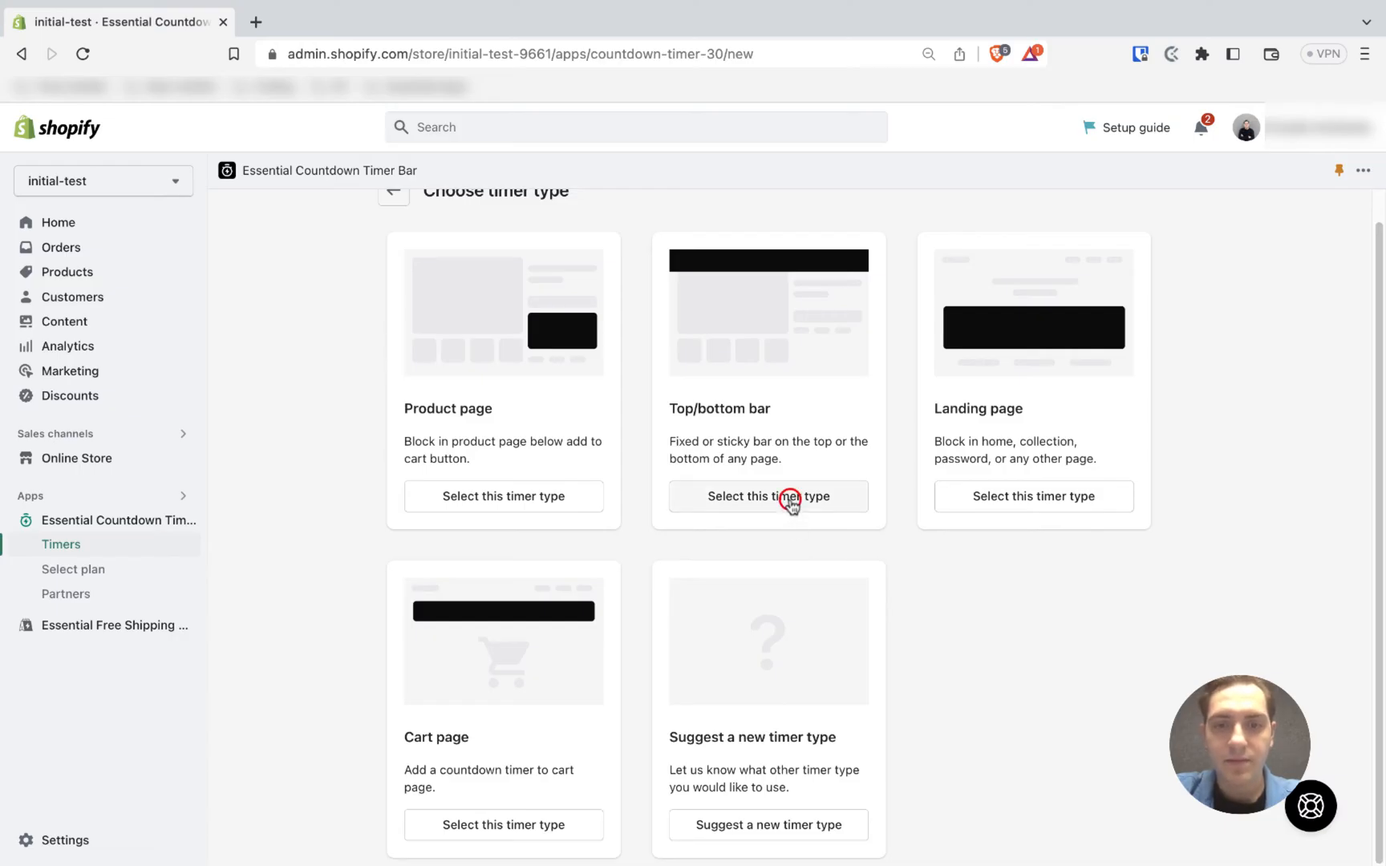
- Create the draft top-bar timer and review its default Content fields and countdown settings
left_click(767, 495)
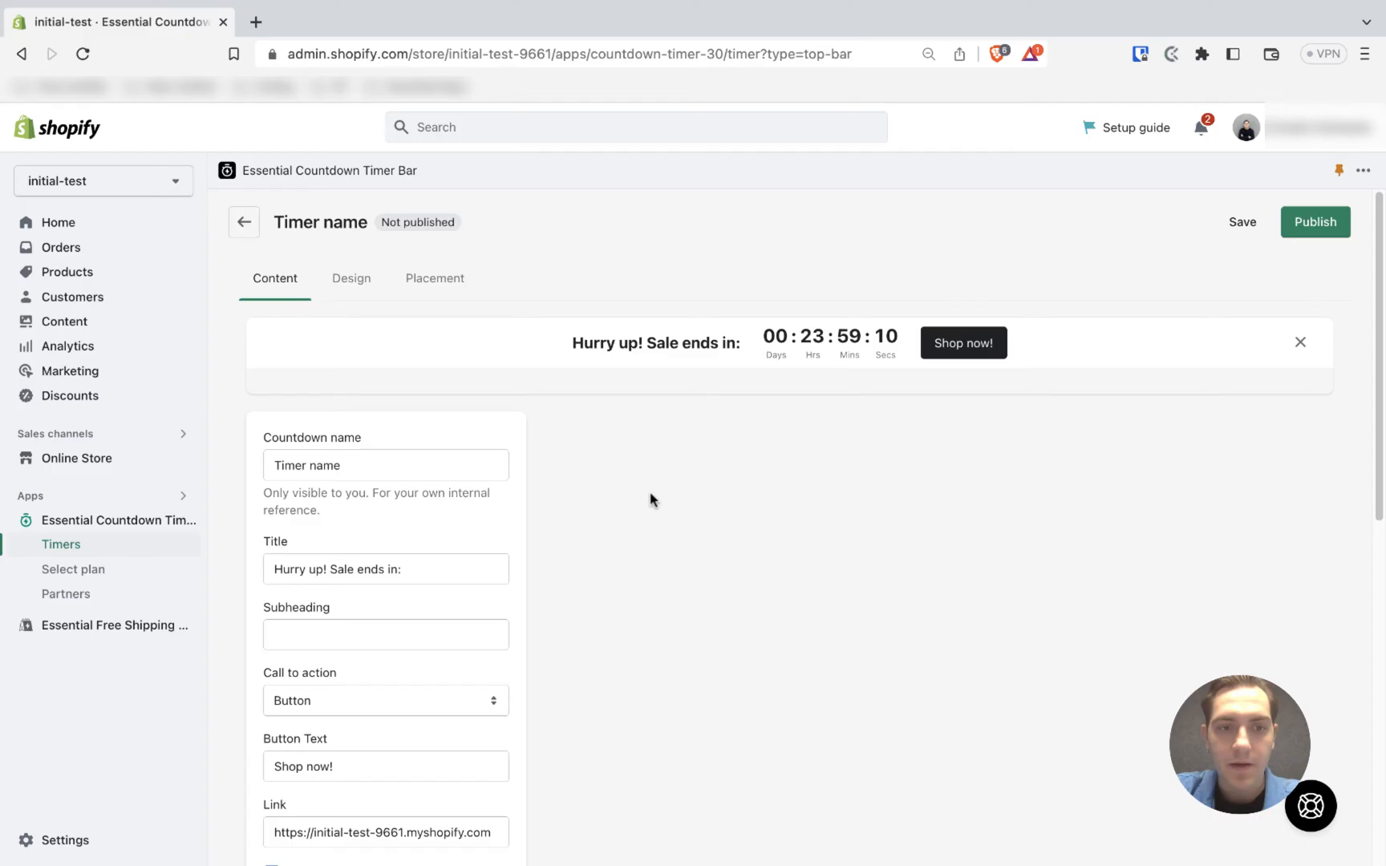
mouse_move(422, 487)
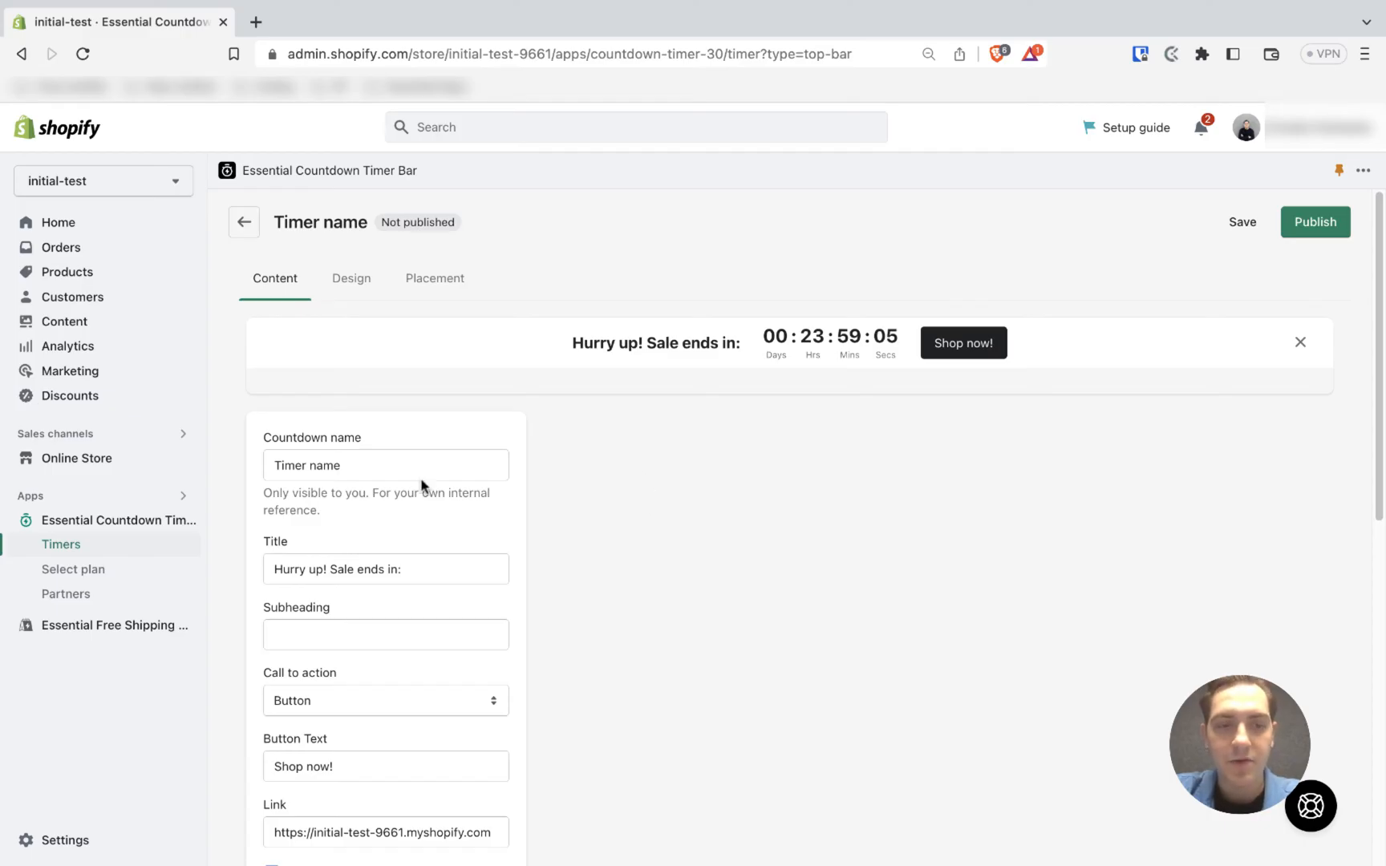
scroll("down", 3)
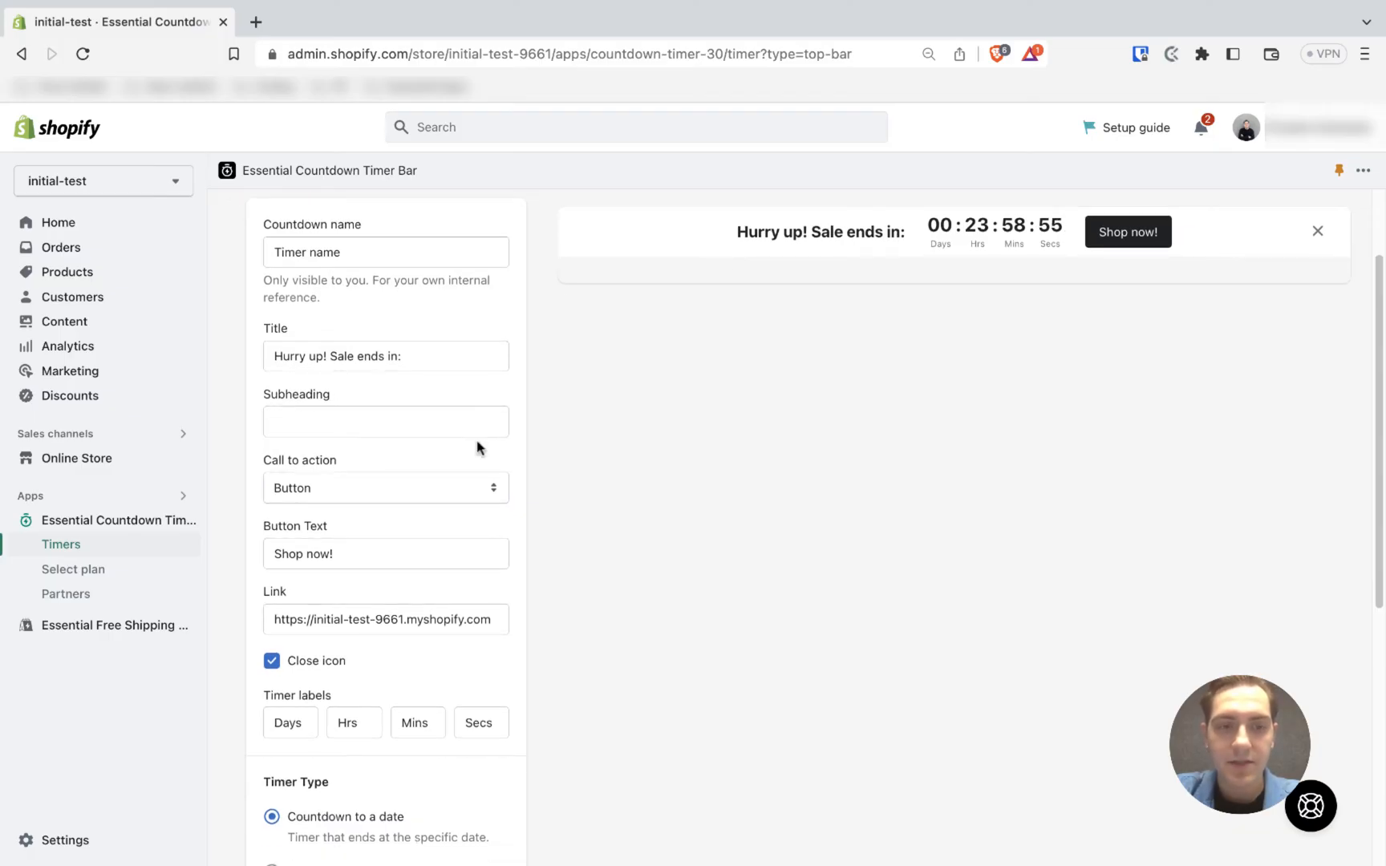
scroll("down", 3)
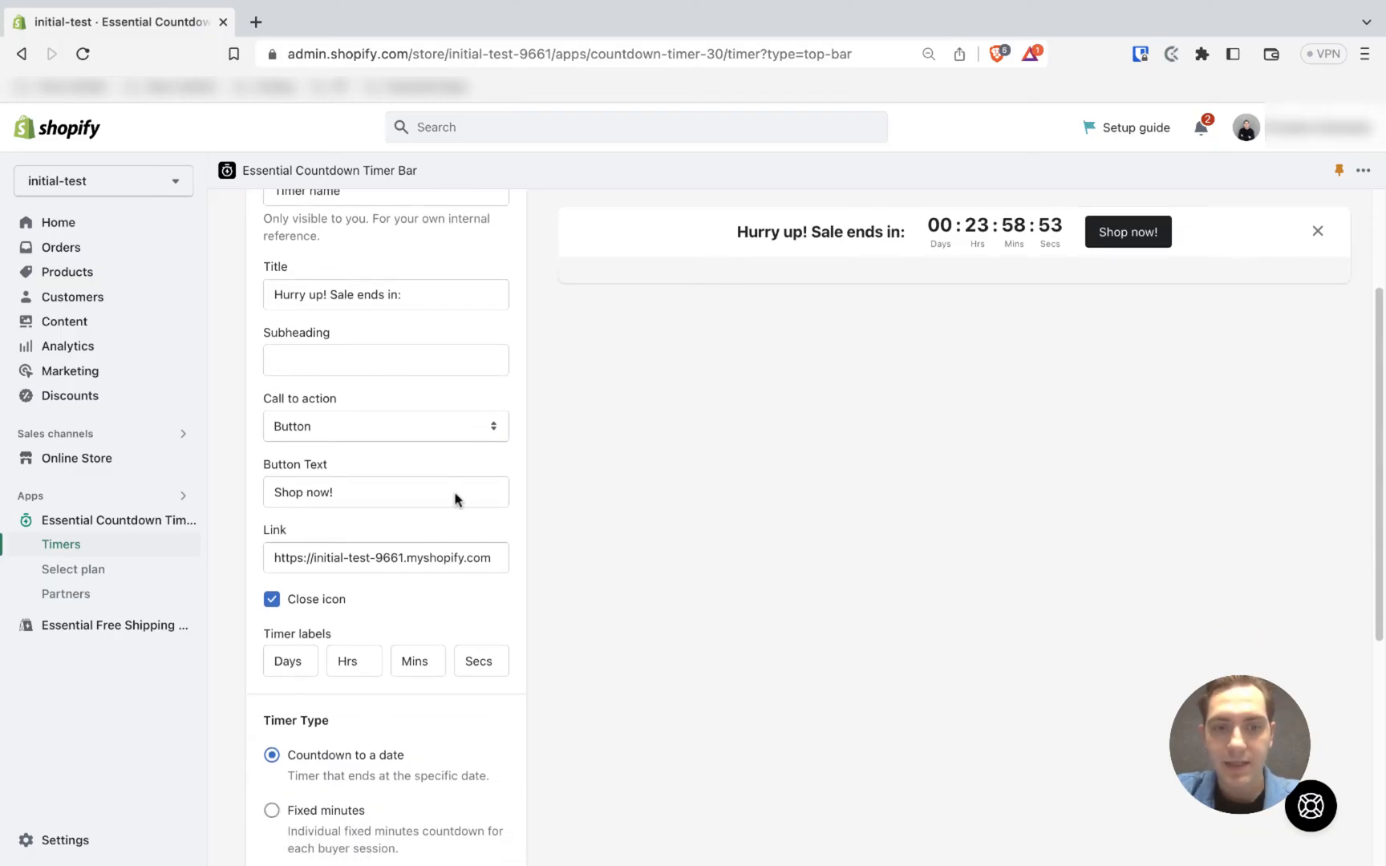
scroll("down", 3)
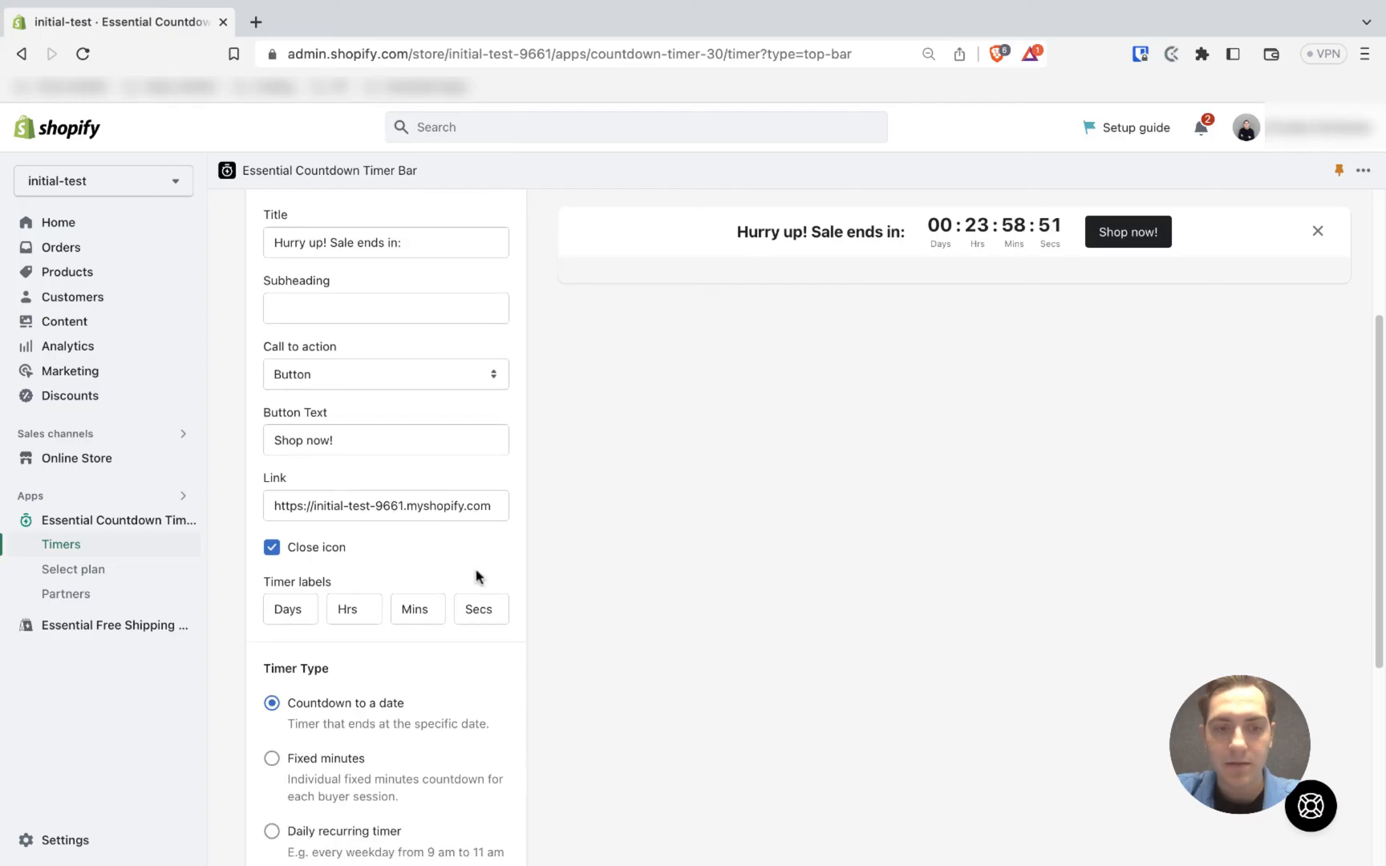
scroll("down", 3)
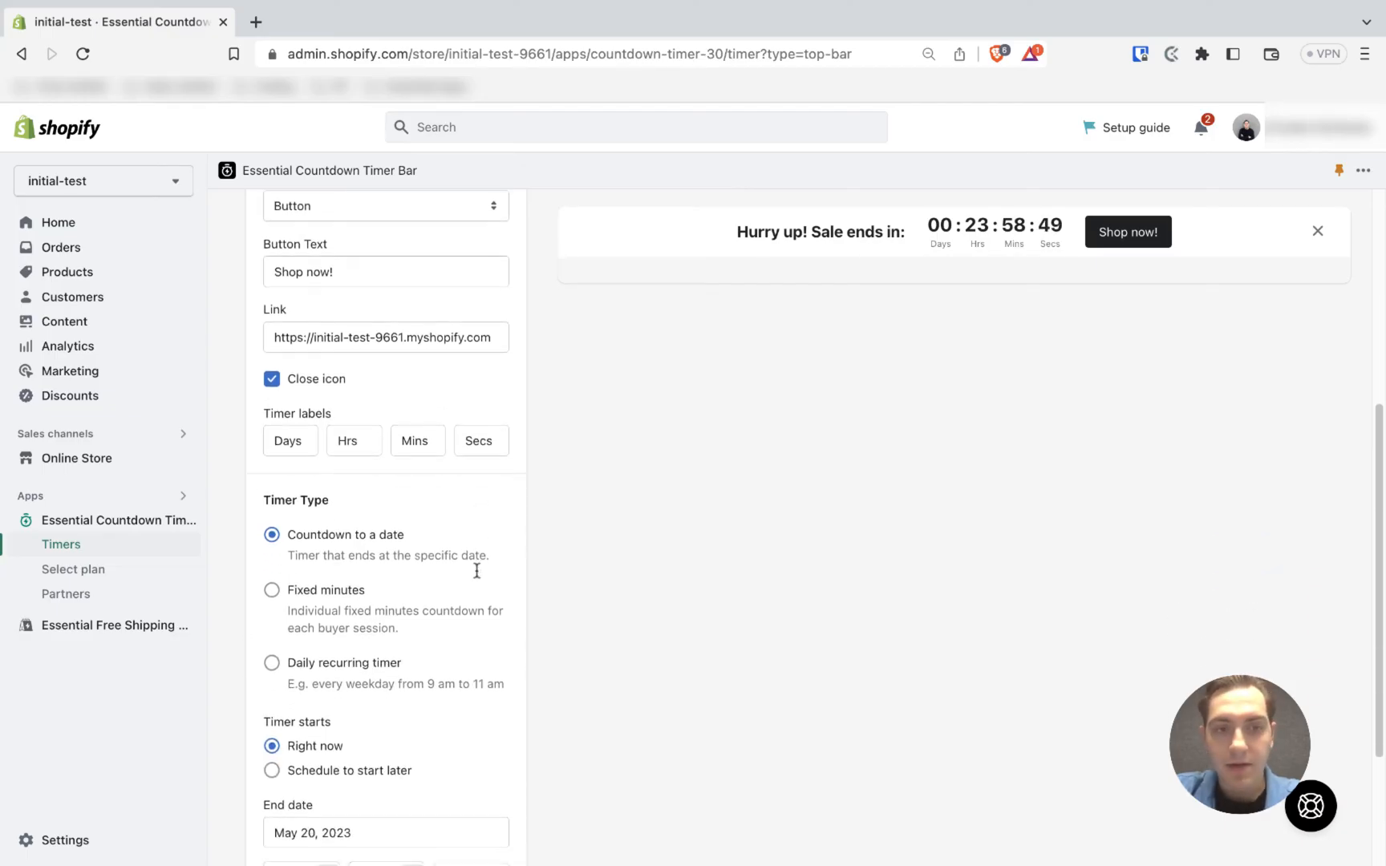
mouse_move(316, 399)
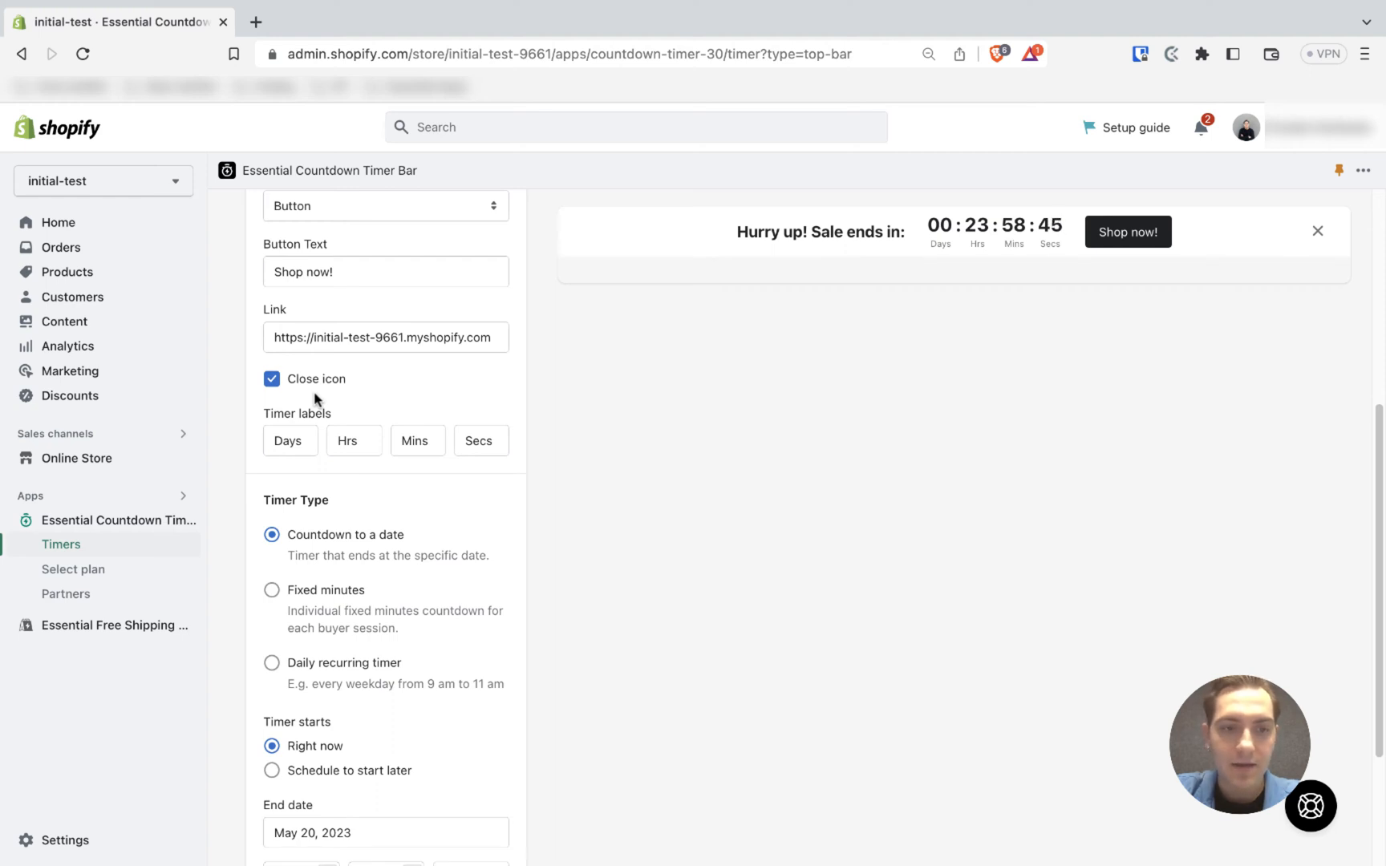
scroll("down", 3)
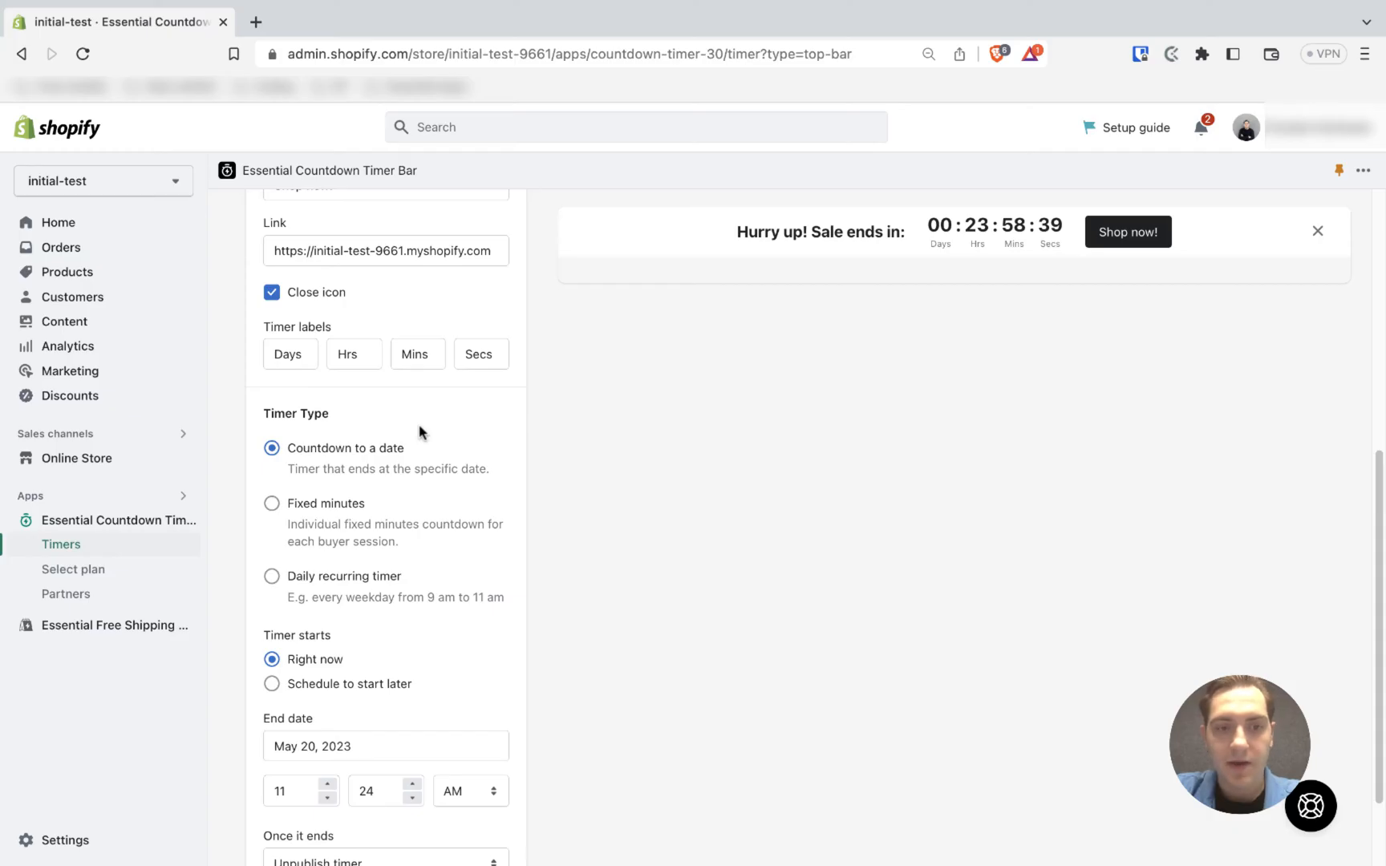
scroll("down", 3)
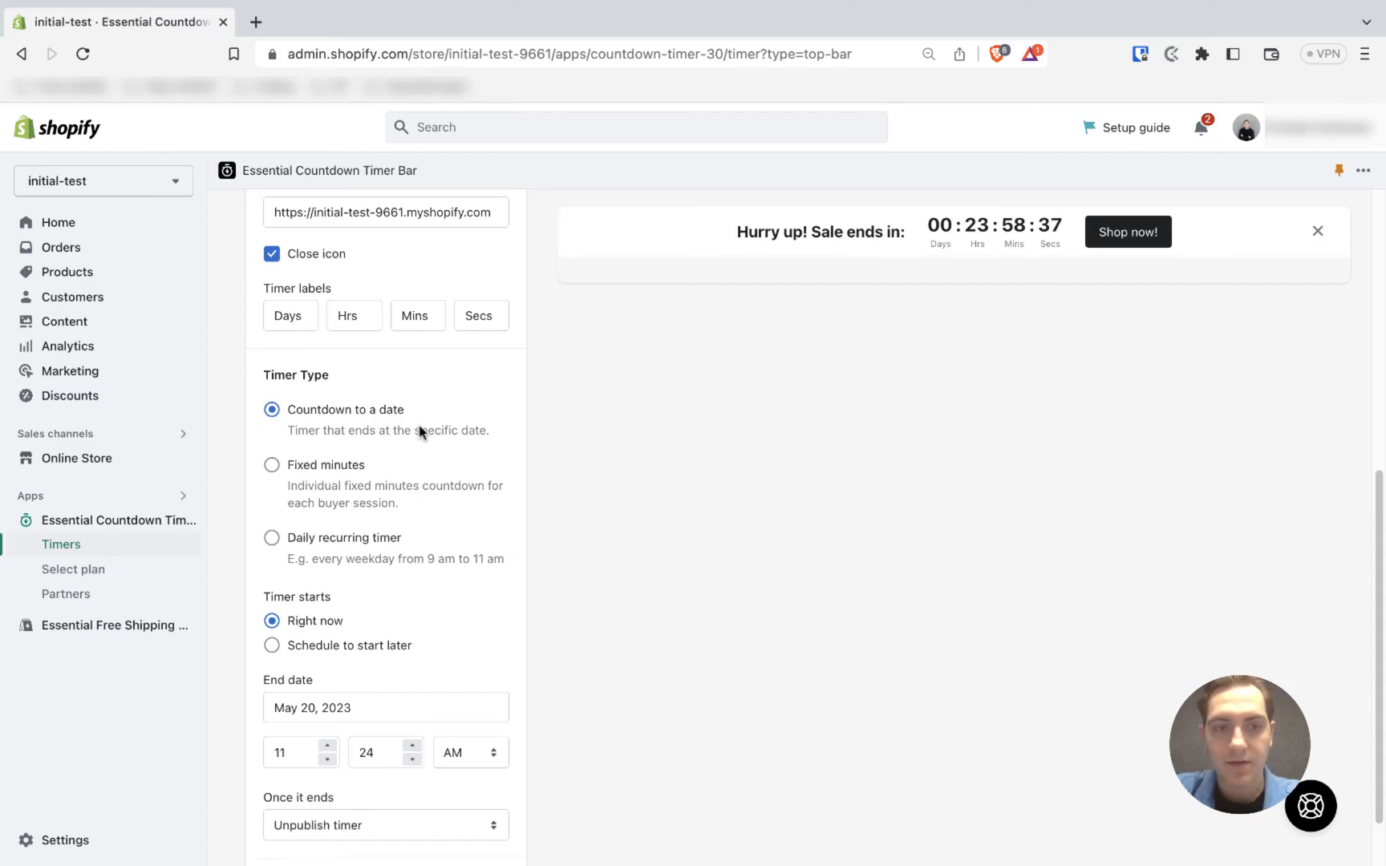
mouse_move(414, 475)
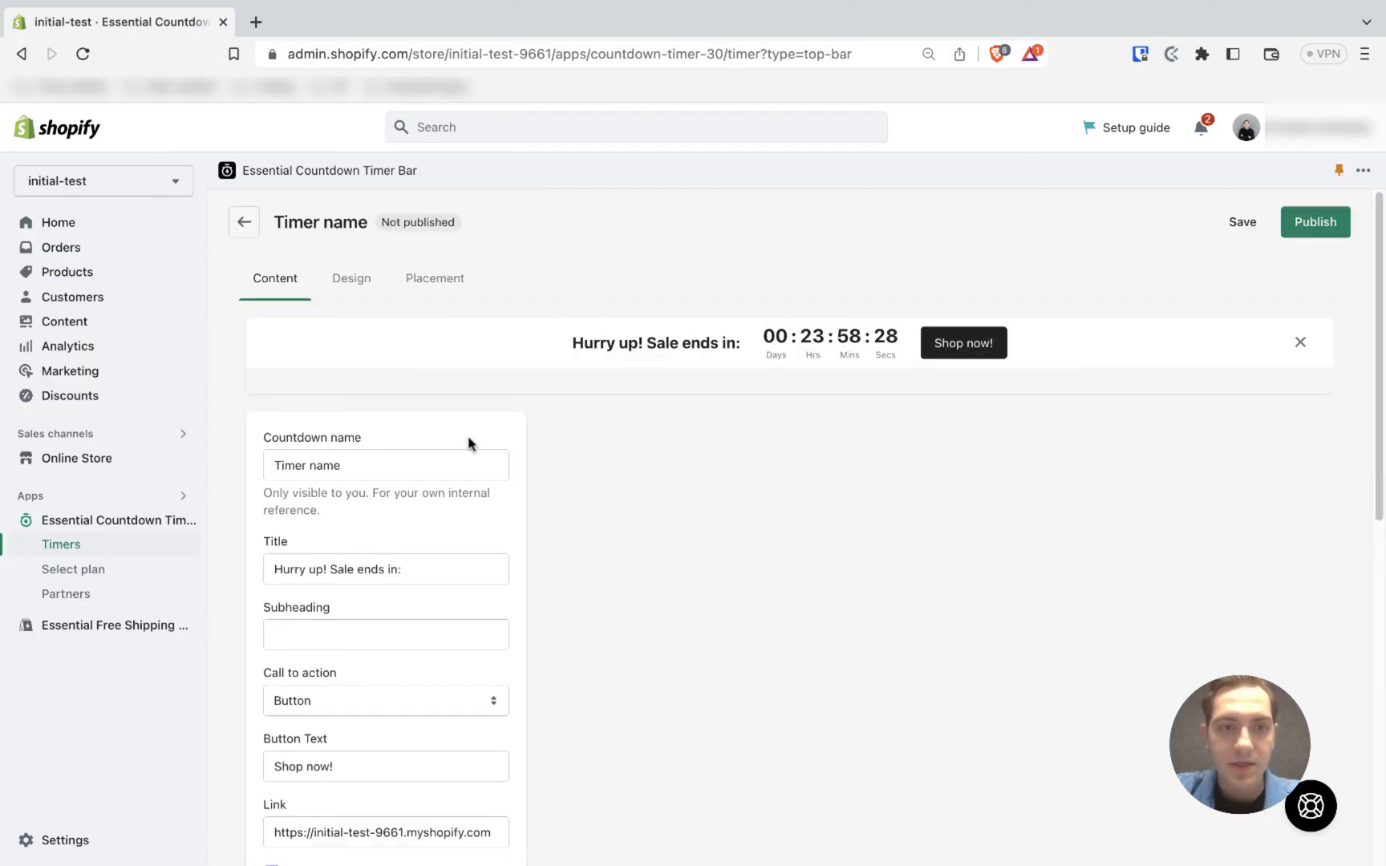
mouse_move(358, 337)
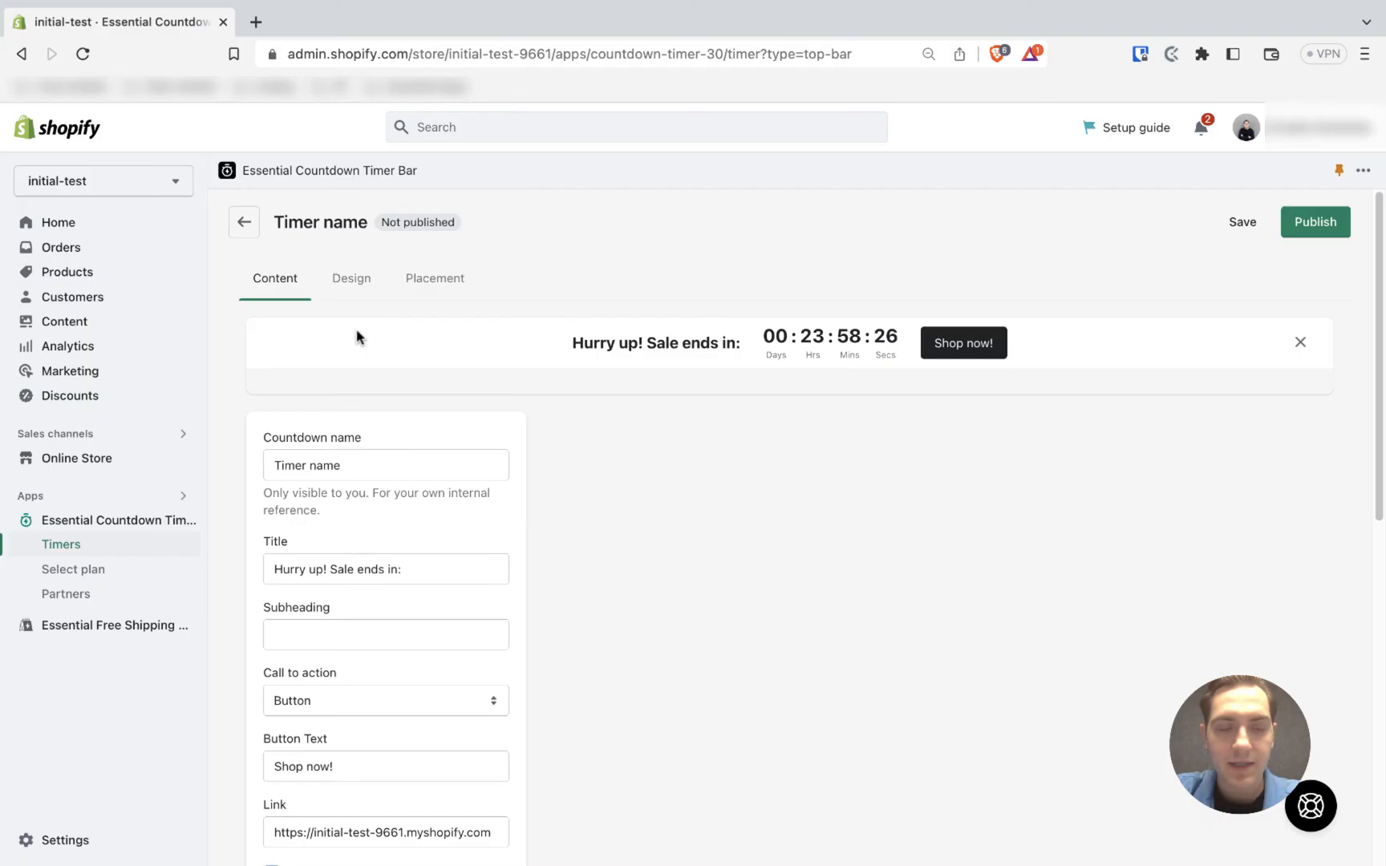
mouse_move(363, 332)
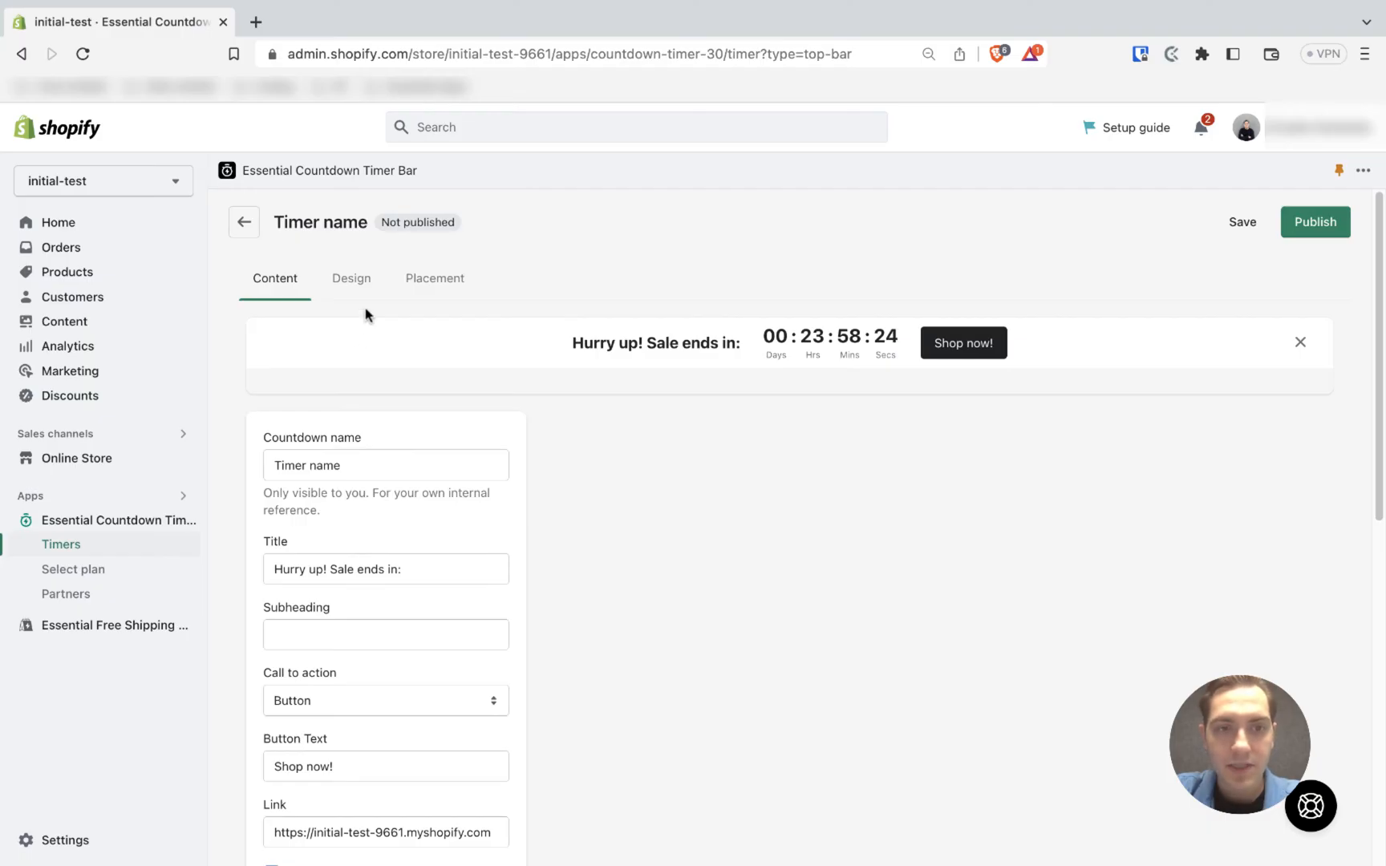
- In Design settings, keep the bar positioned at the top of the page
left_click(351, 279)
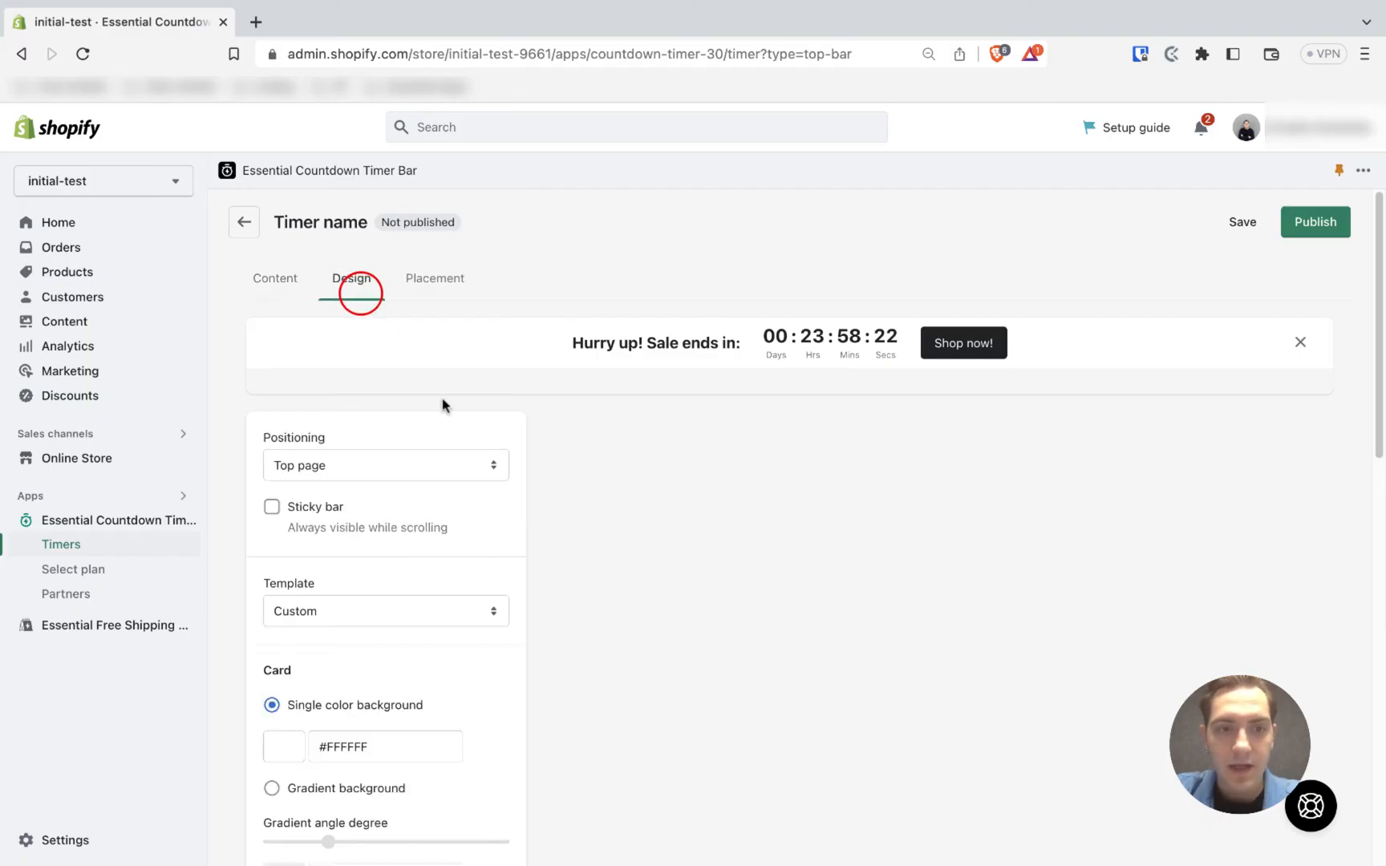
left_click(385, 466)
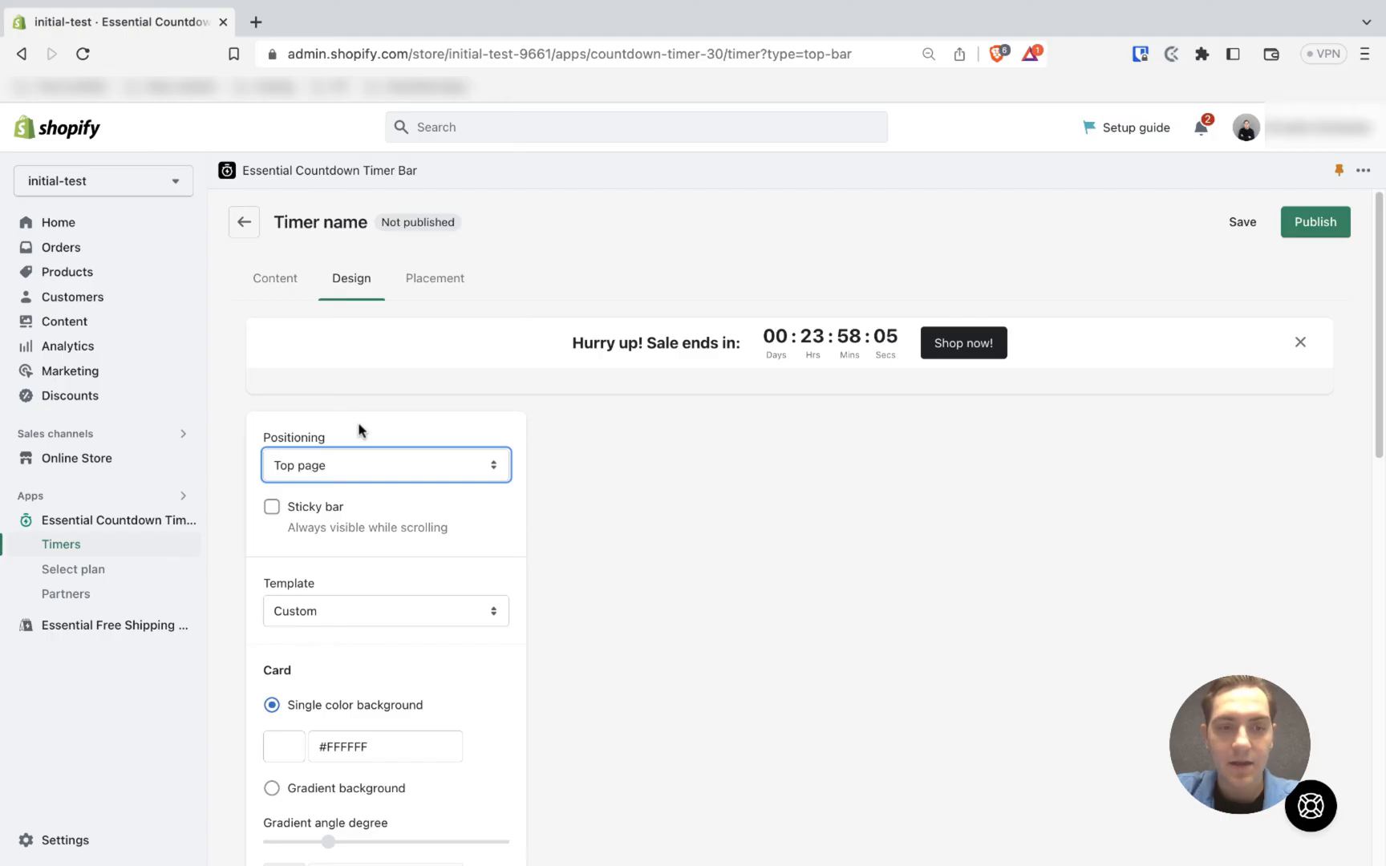
mouse_move(346, 436)
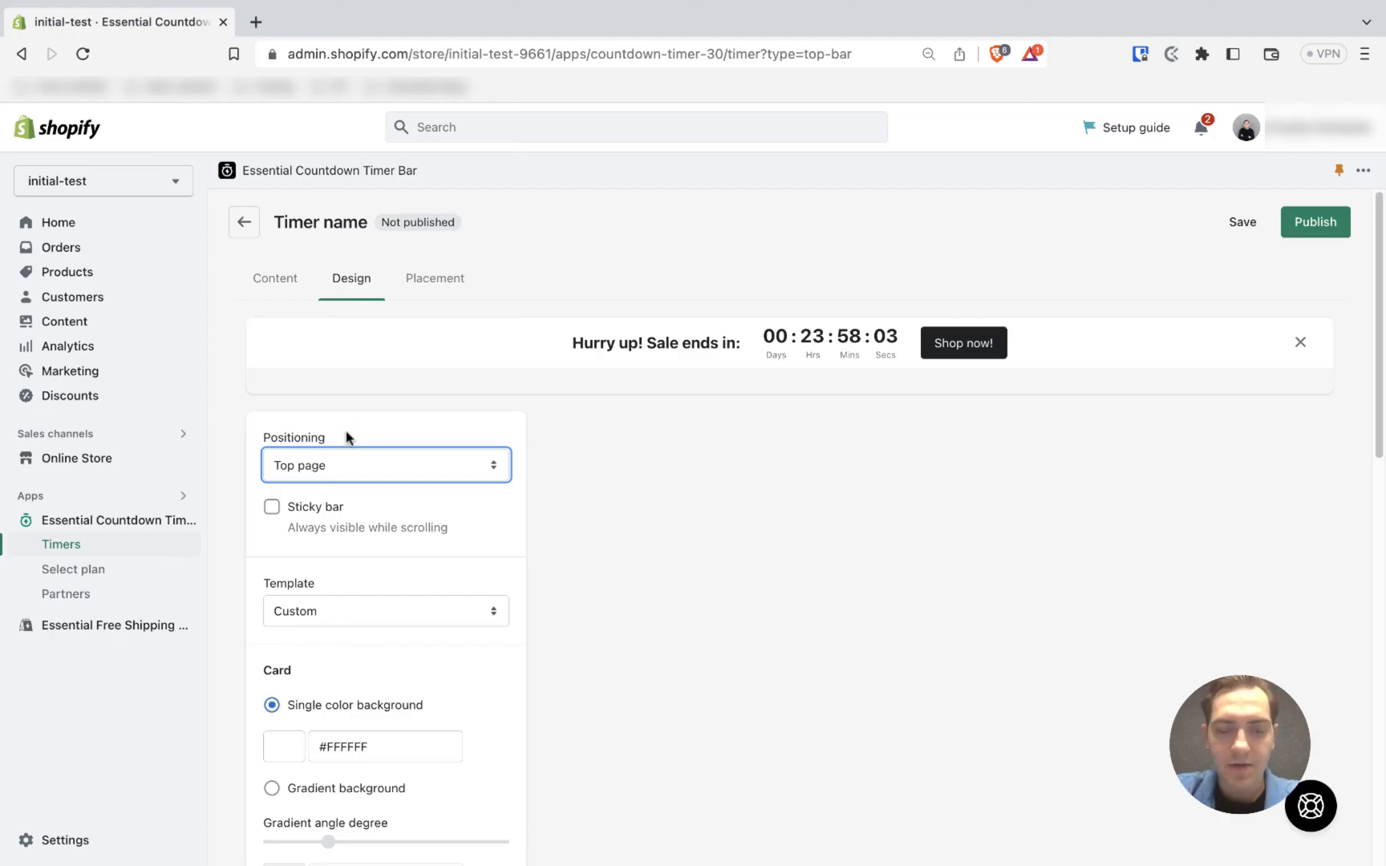
scroll("down", 3)
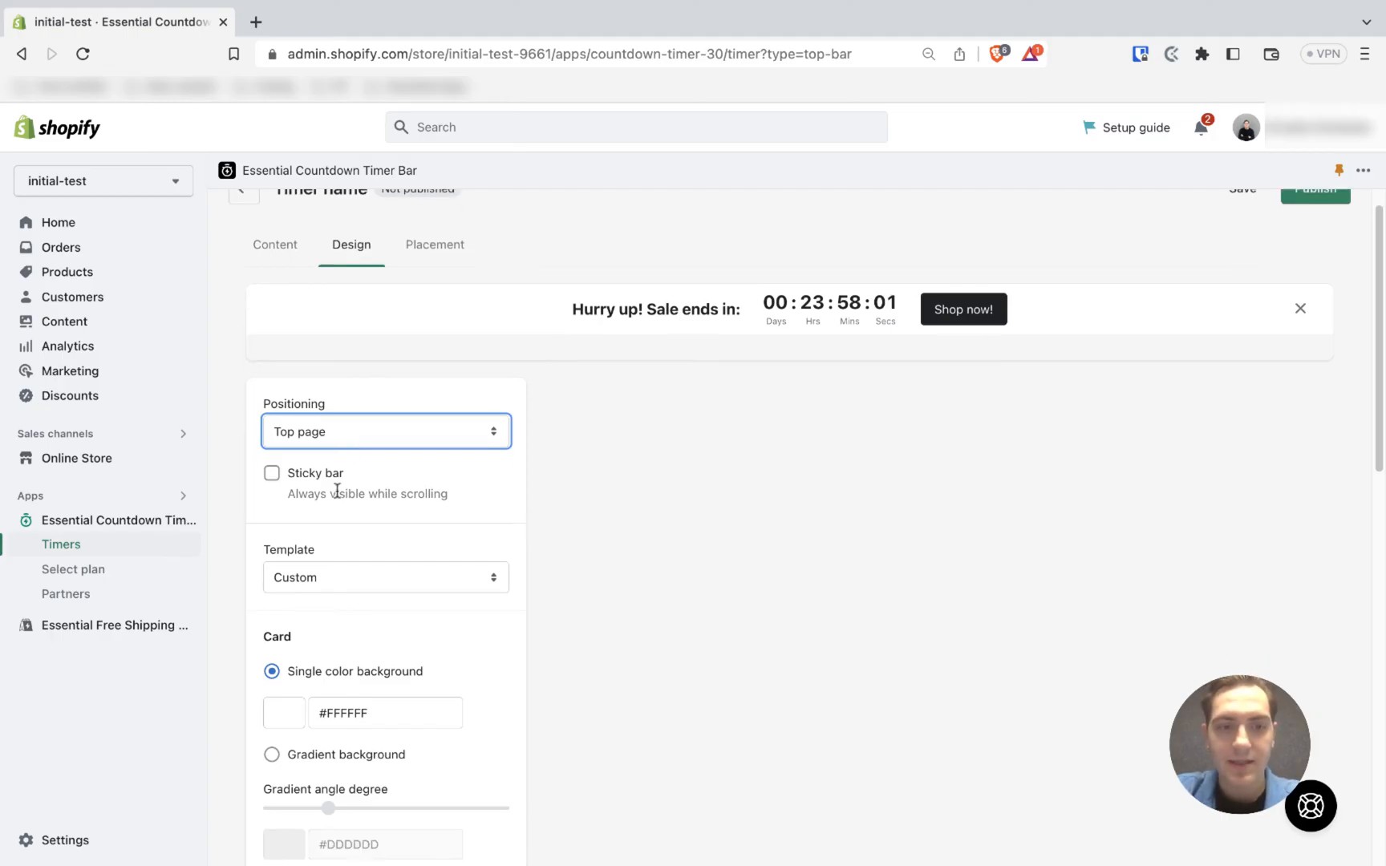
scroll("down", 3)
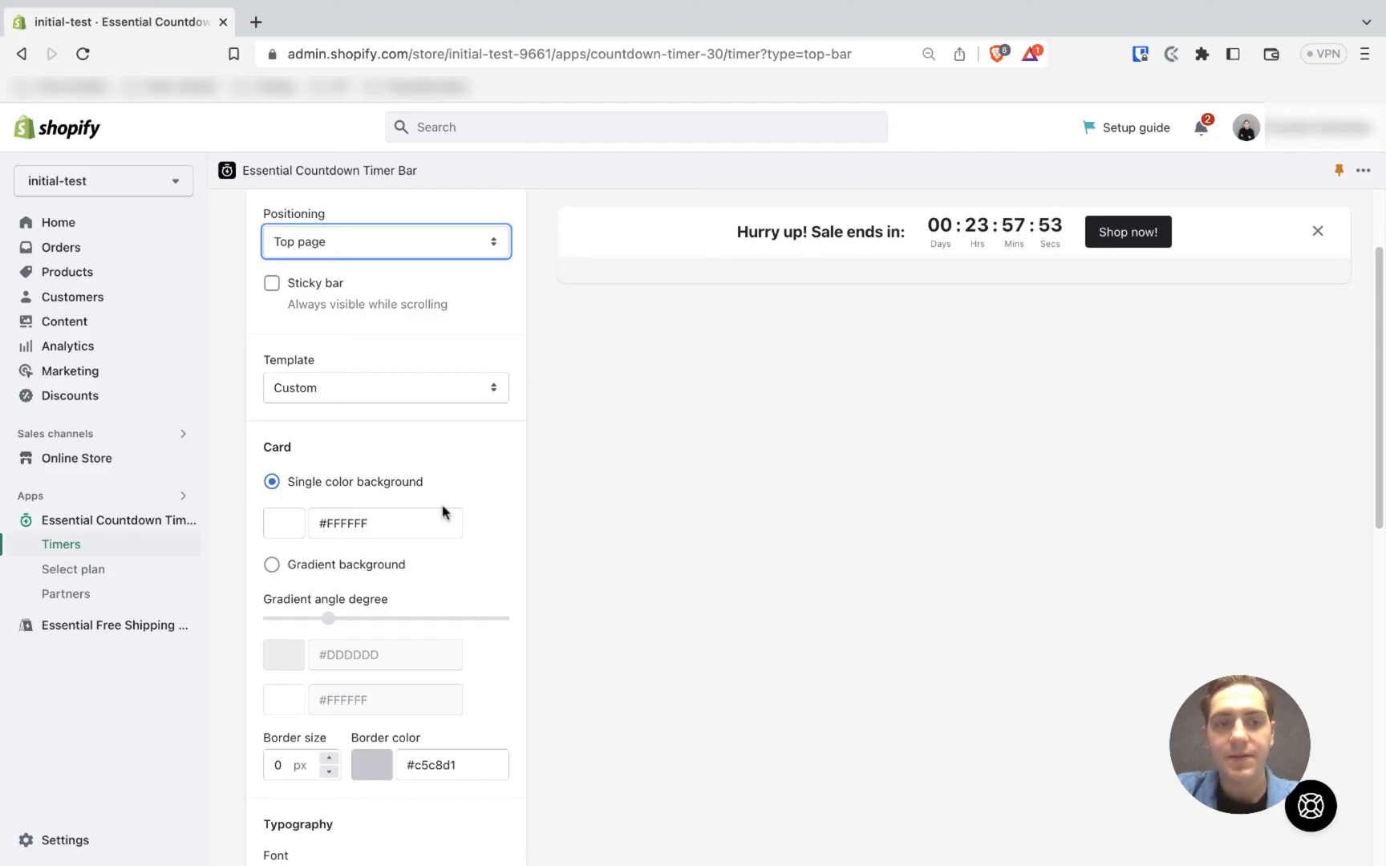
scroll("down", 3)
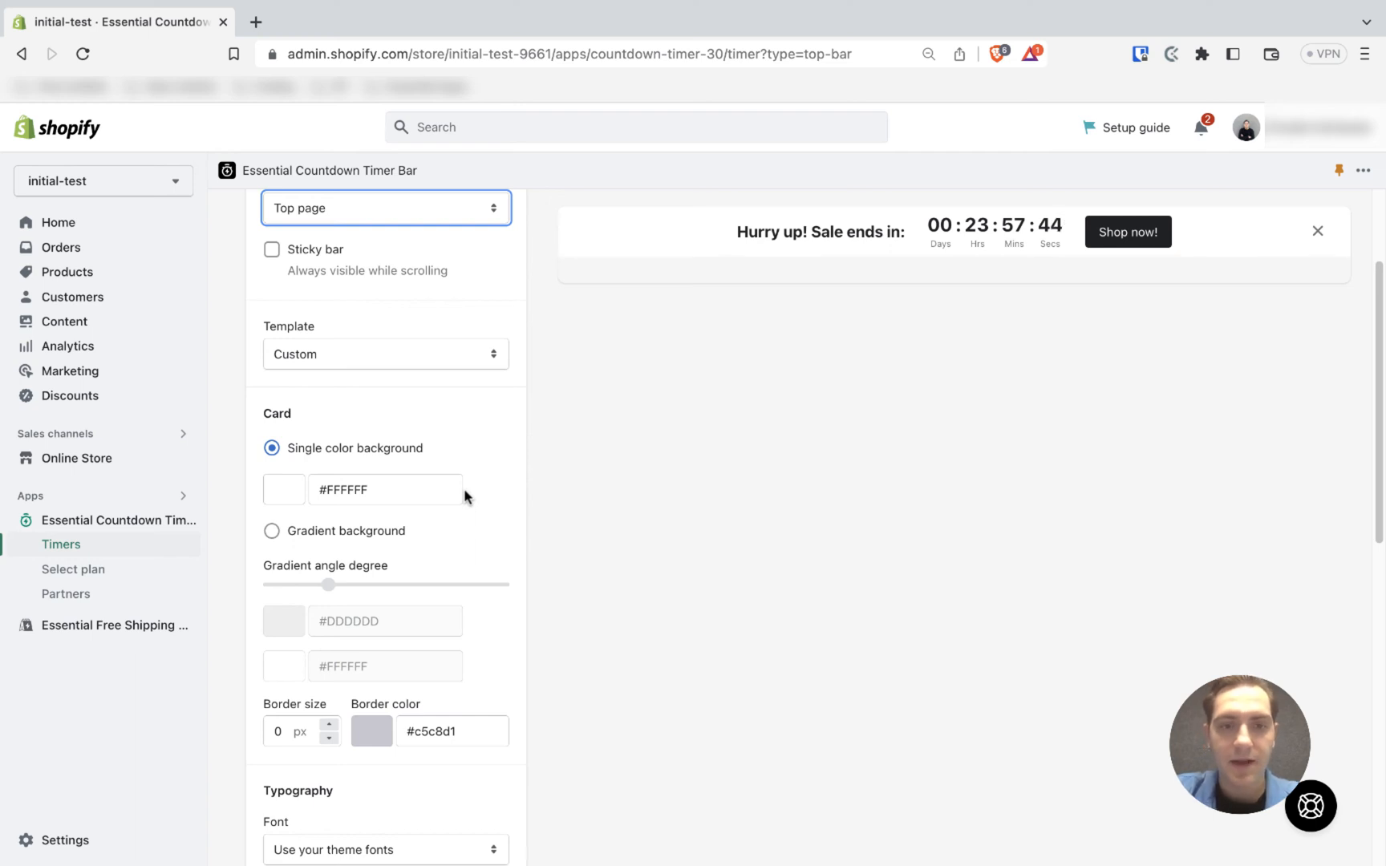
- Apply the Earth template, giving the bar a beige gradient background and dark olive button
left_click(385, 353)
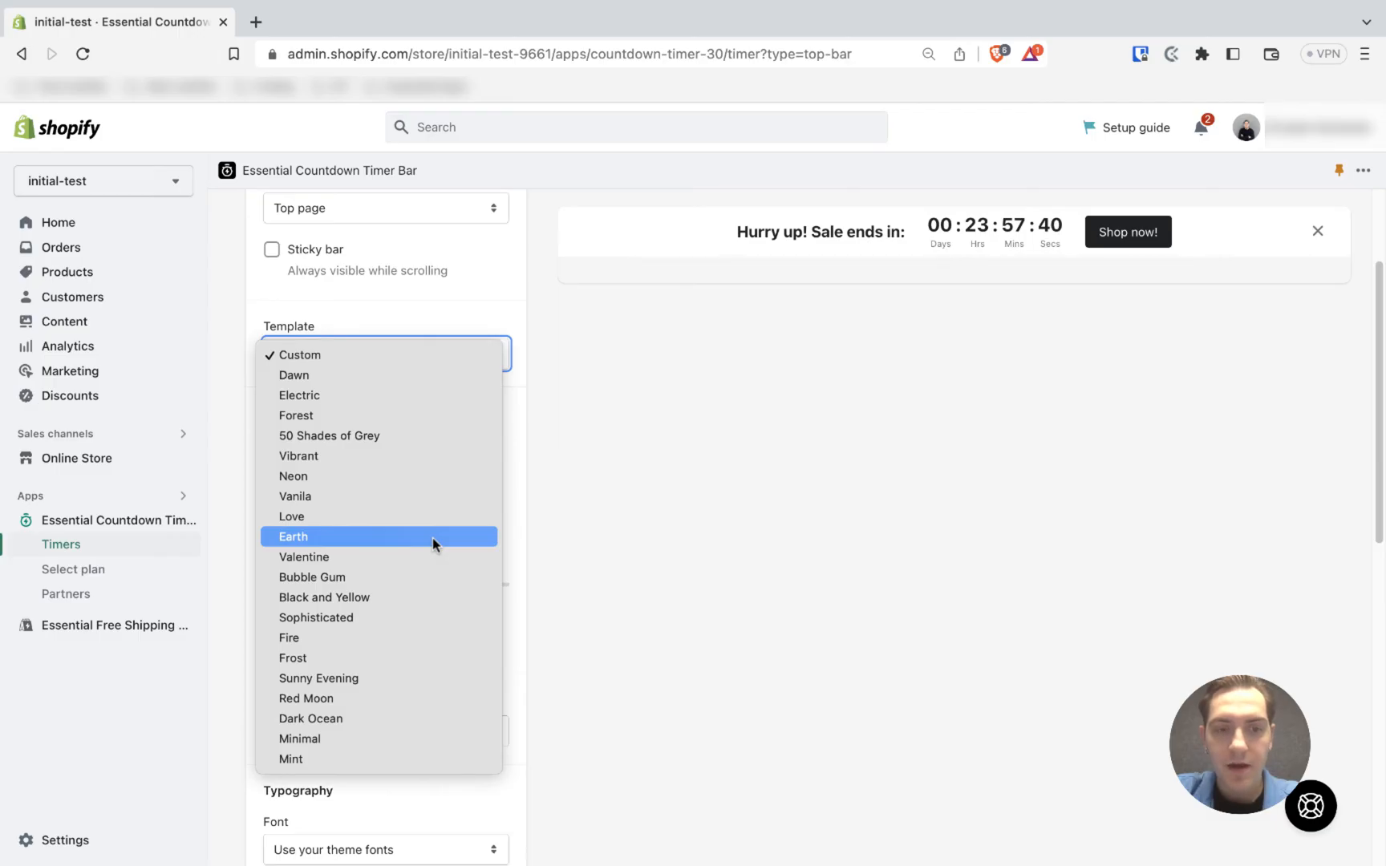
left_click(292, 536)
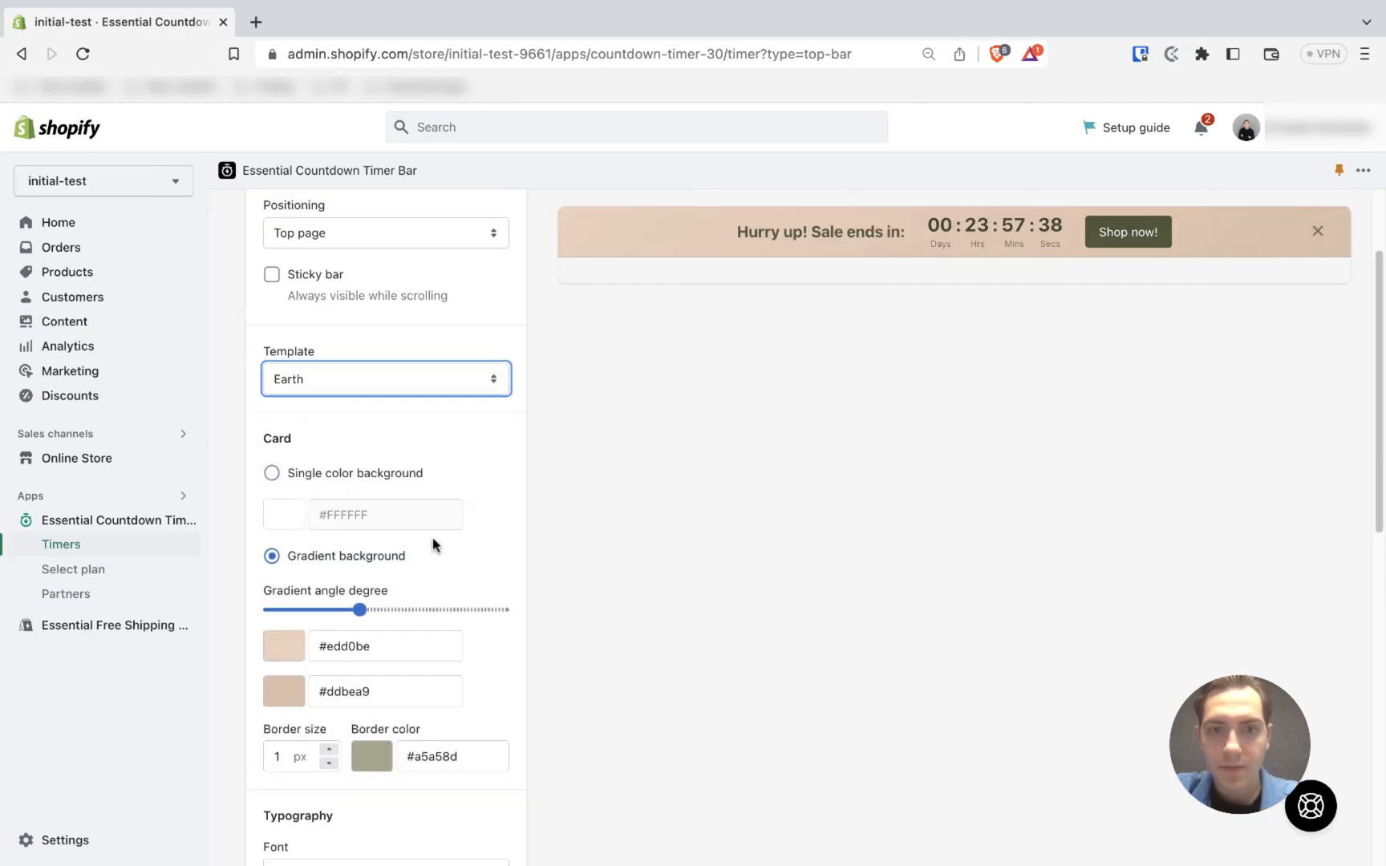
scroll("up", 3)
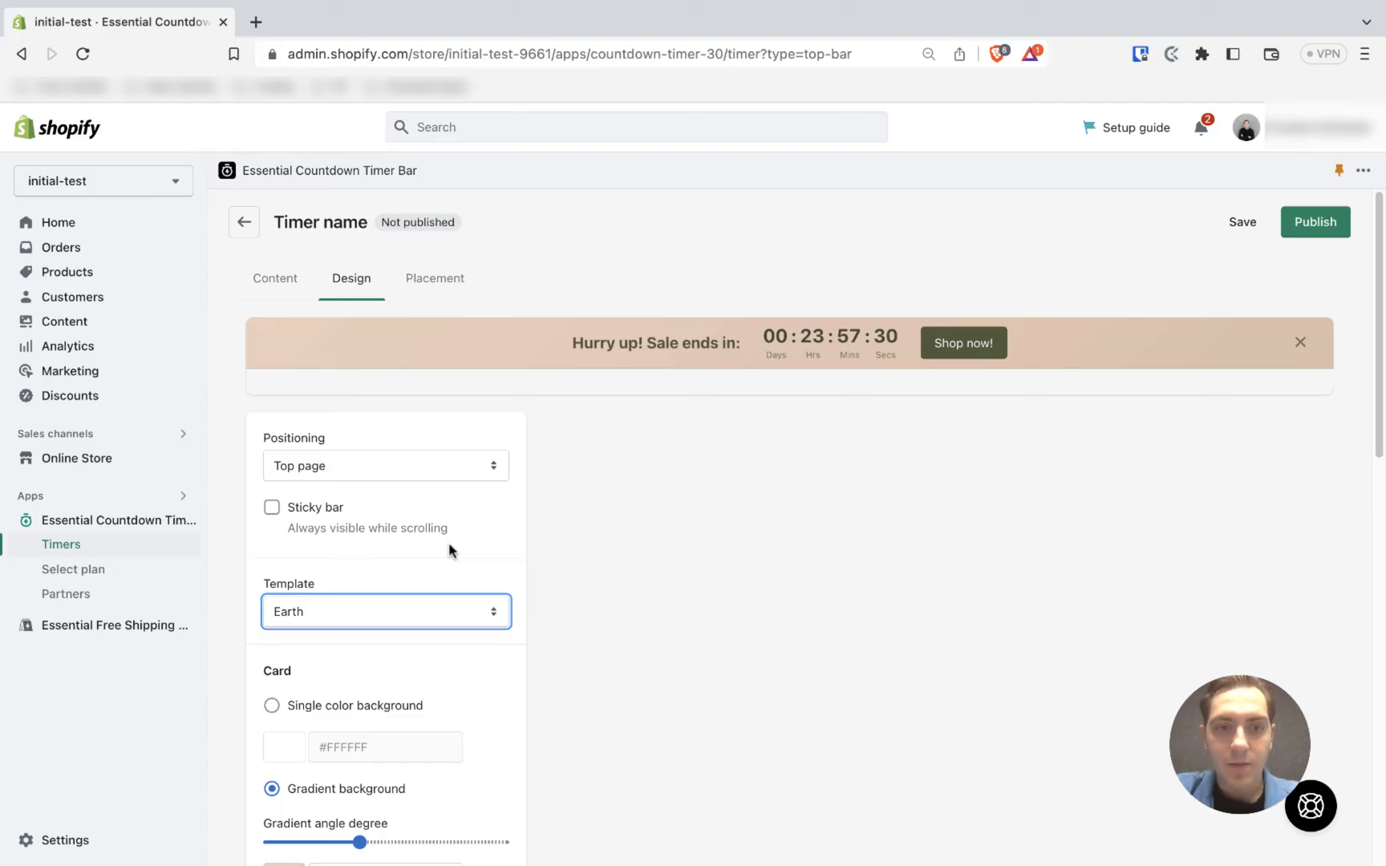
- Review Placement settings with the bar kept on 'Show on every page'
left_click(435, 279)
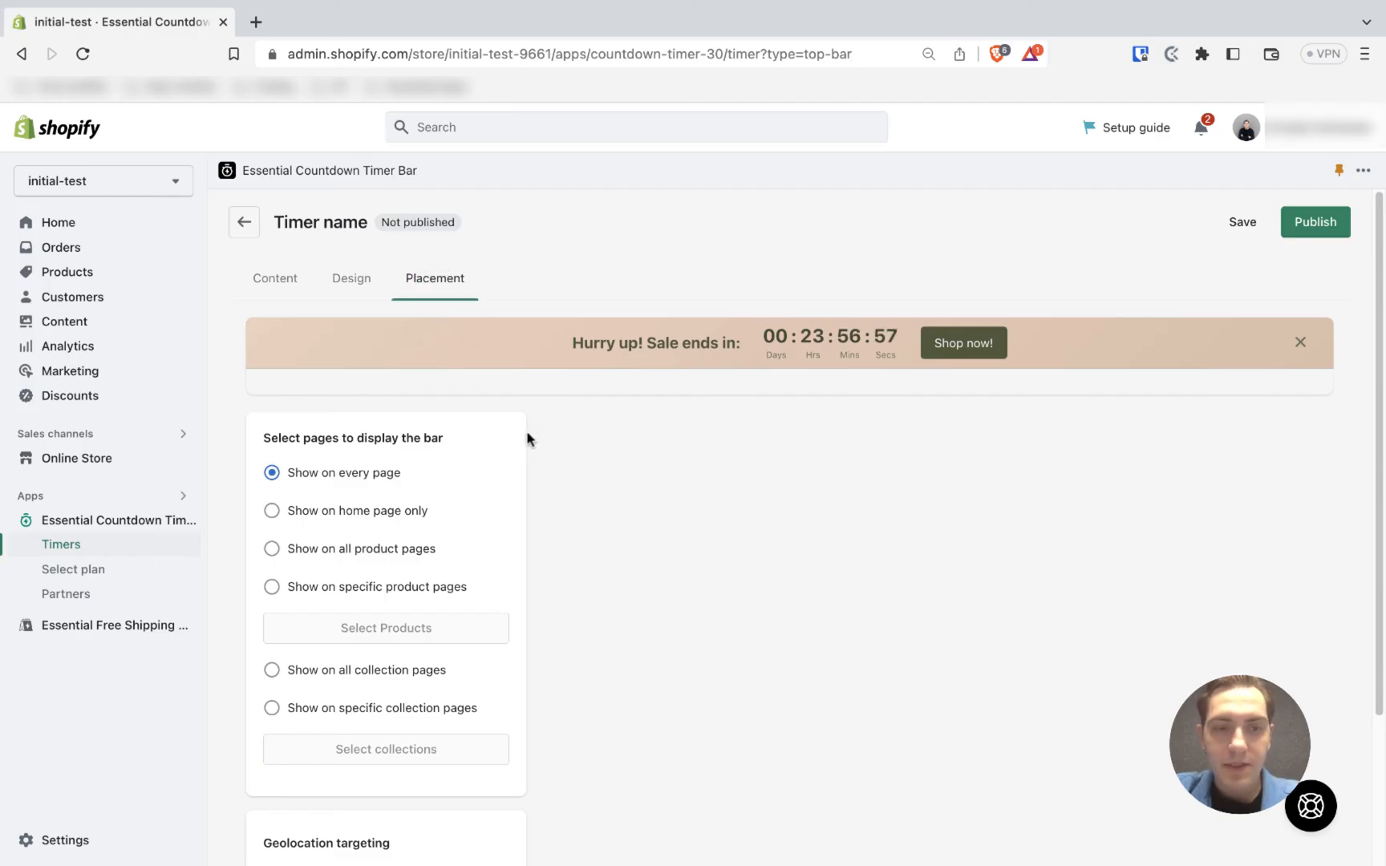
mouse_move(494, 459)
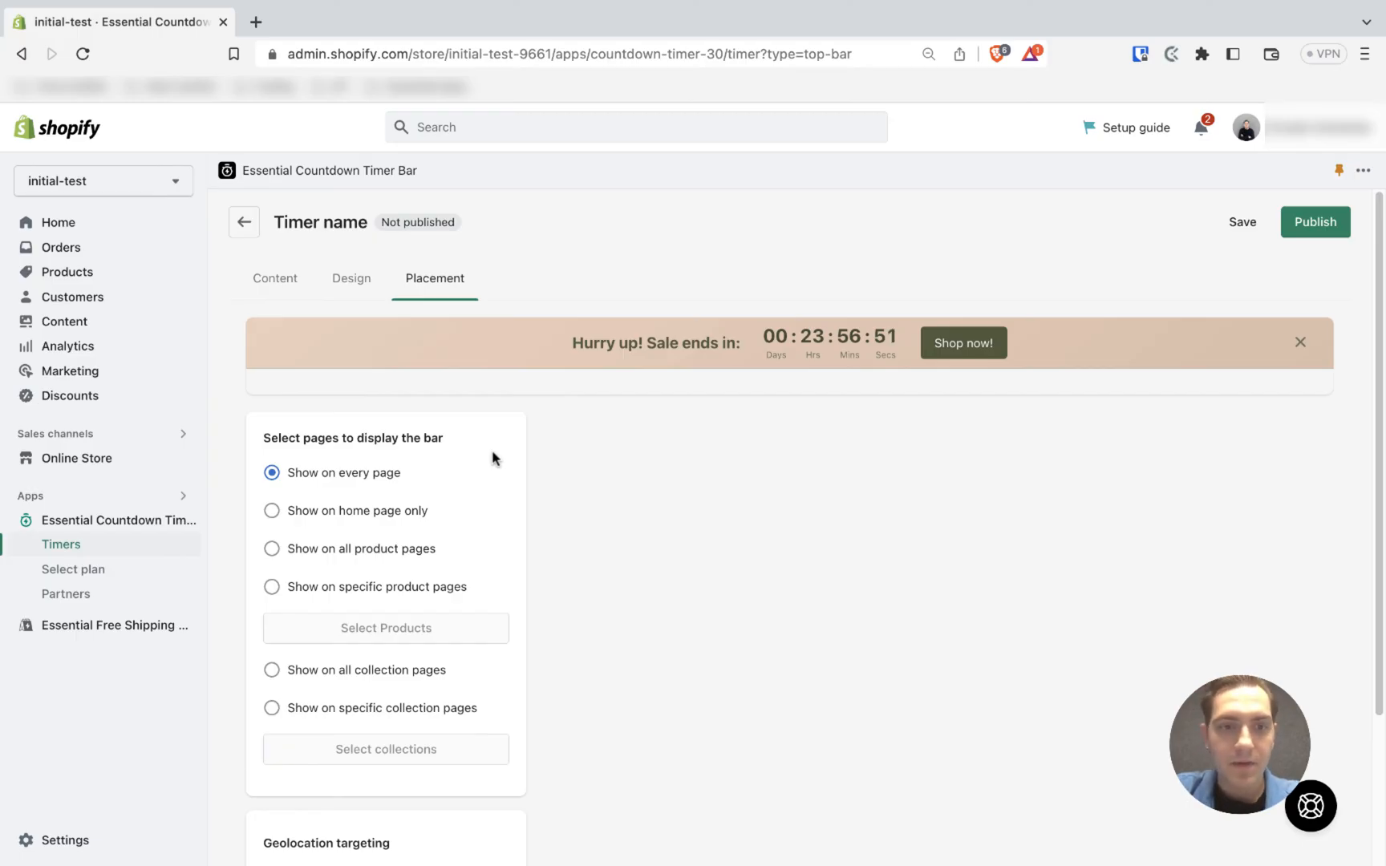
mouse_move(415, 494)
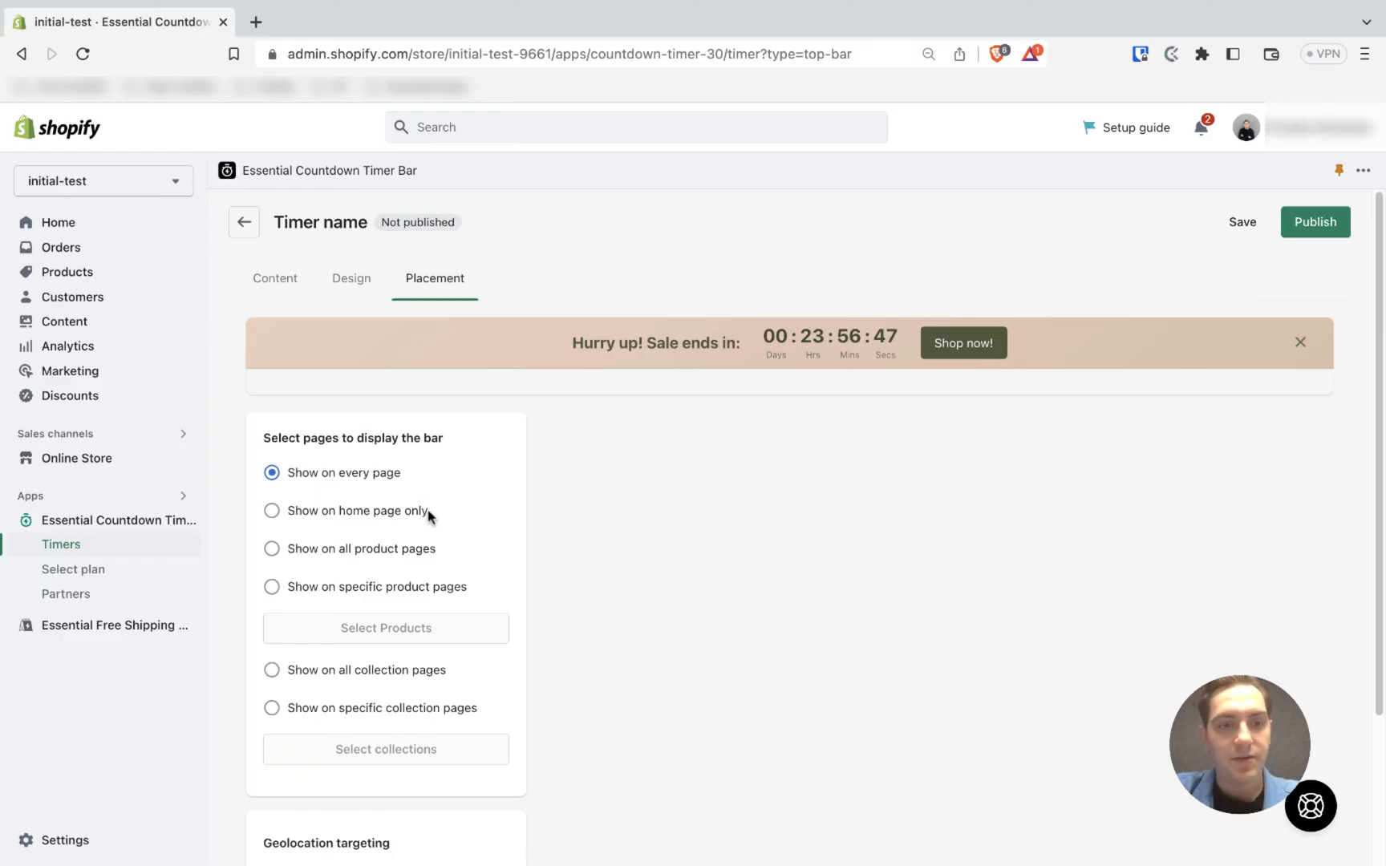
mouse_move(430, 566)
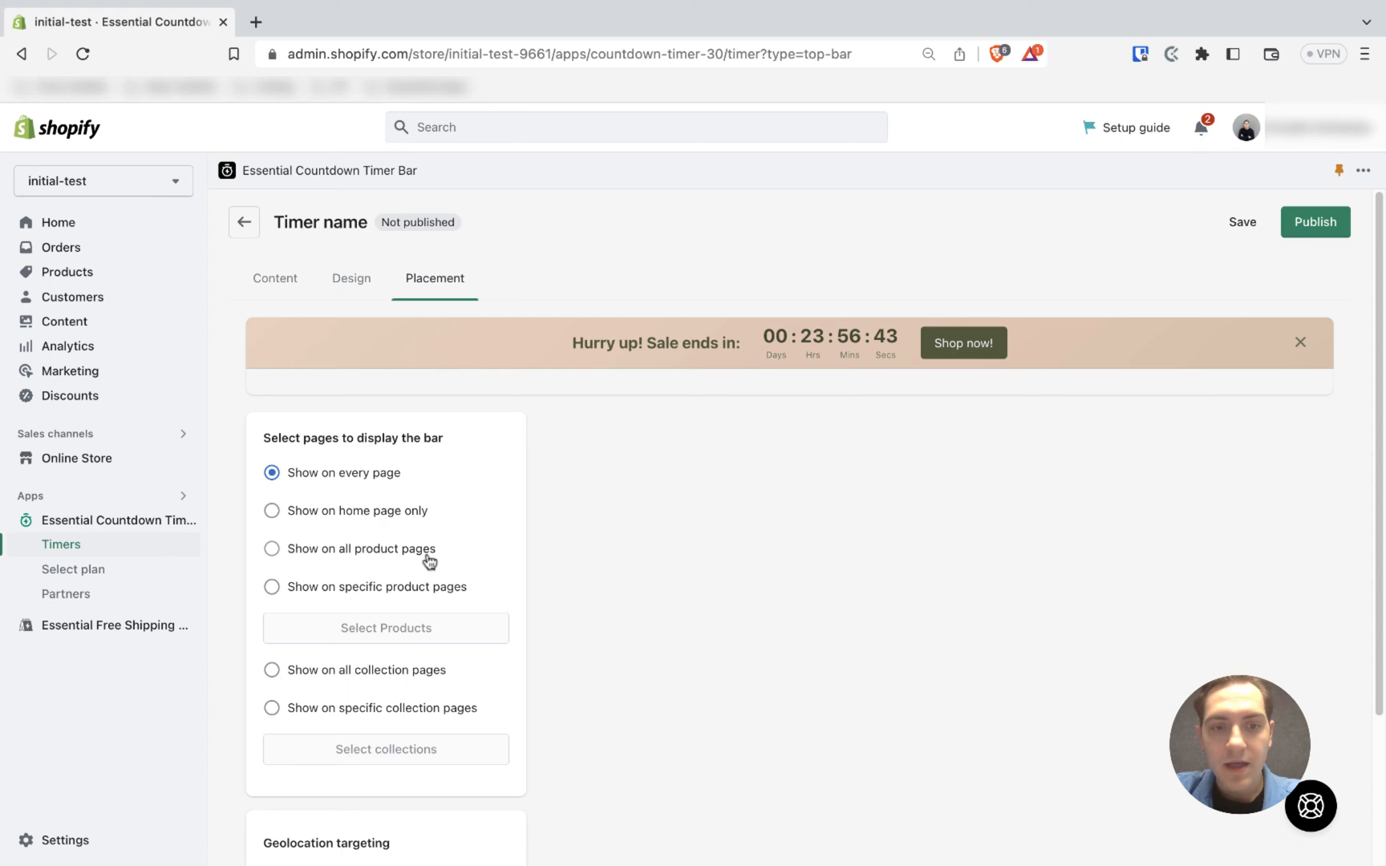
mouse_move(522, 530)
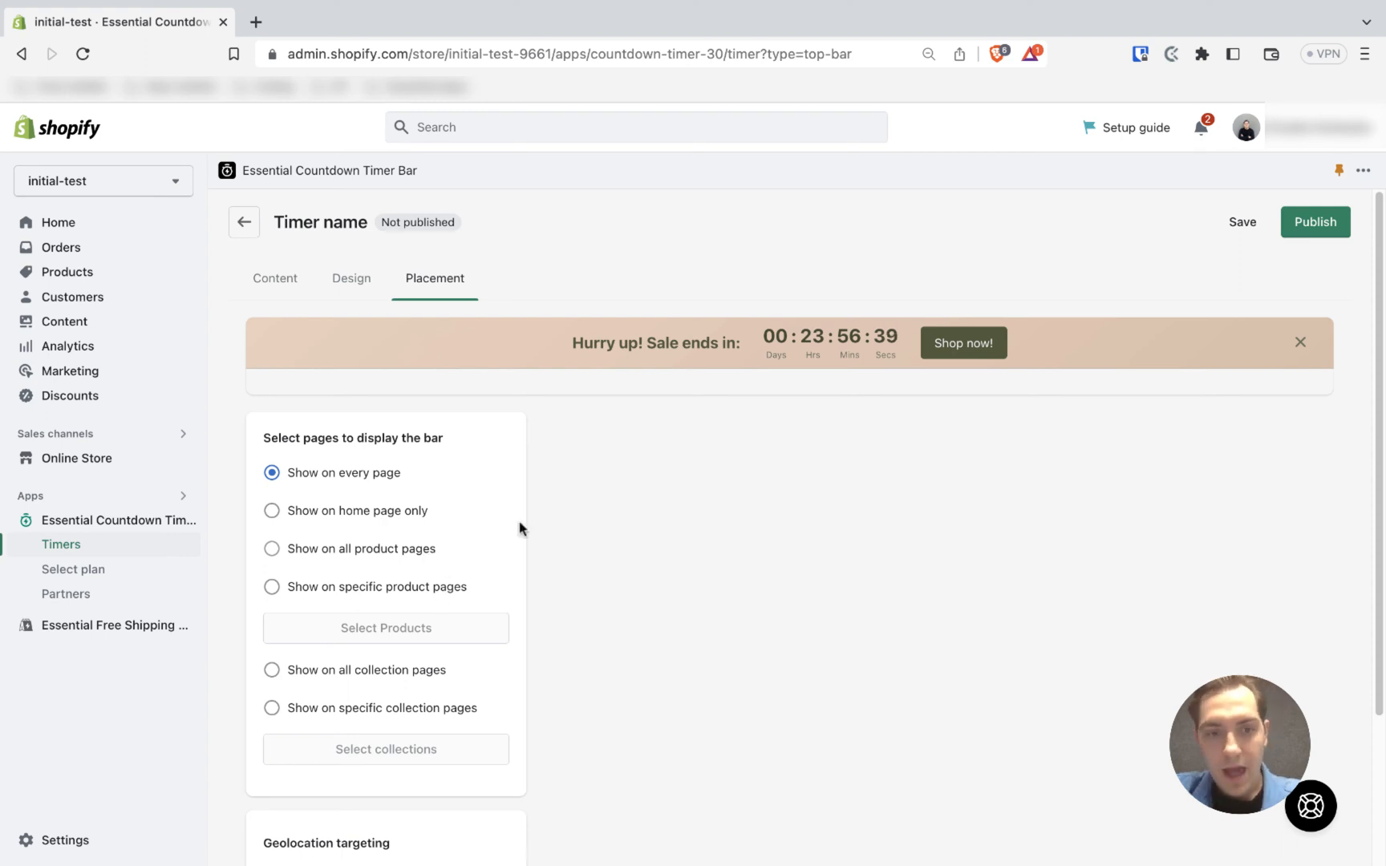
mouse_move(398, 488)
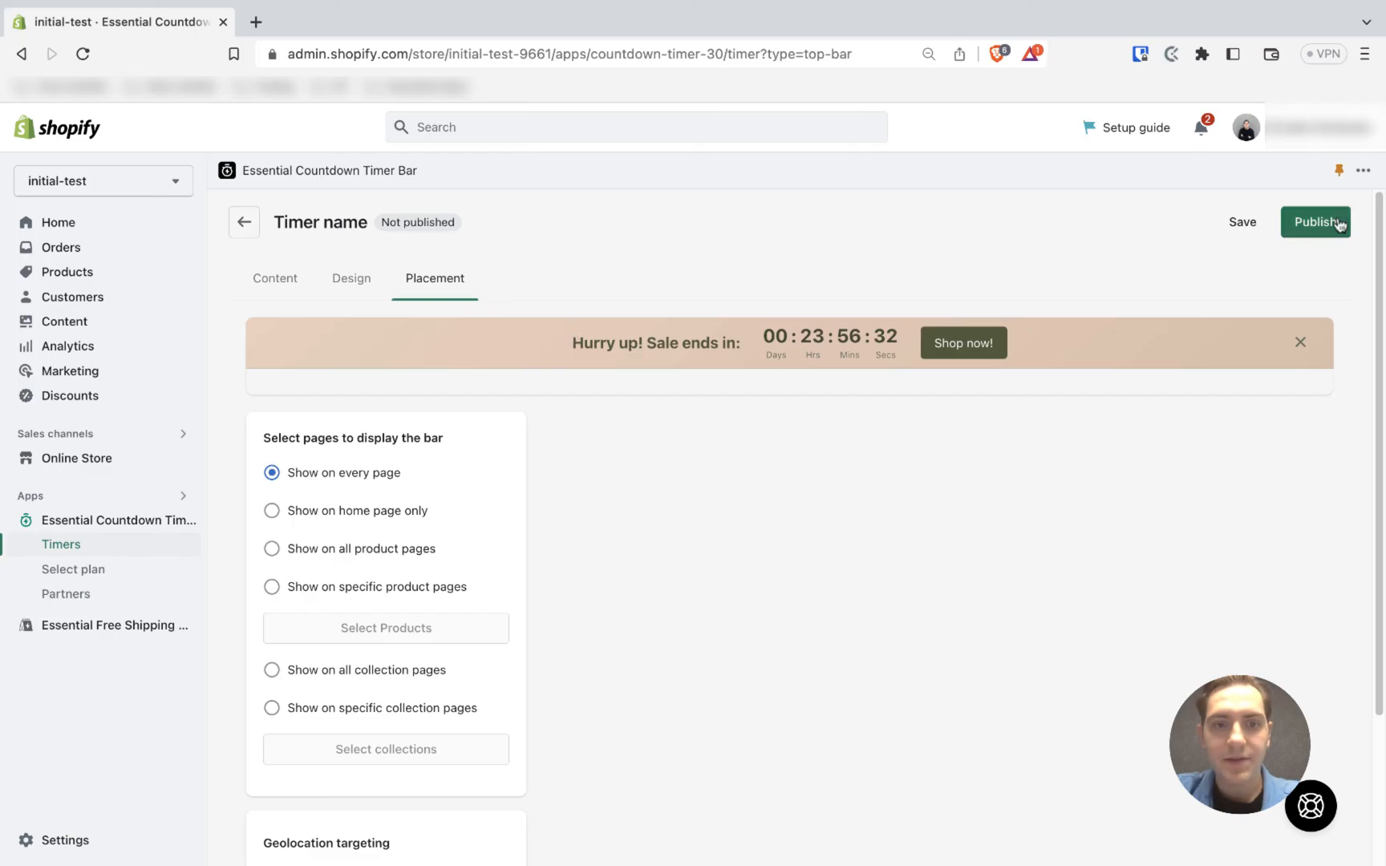
mouse_move(1067, 284)
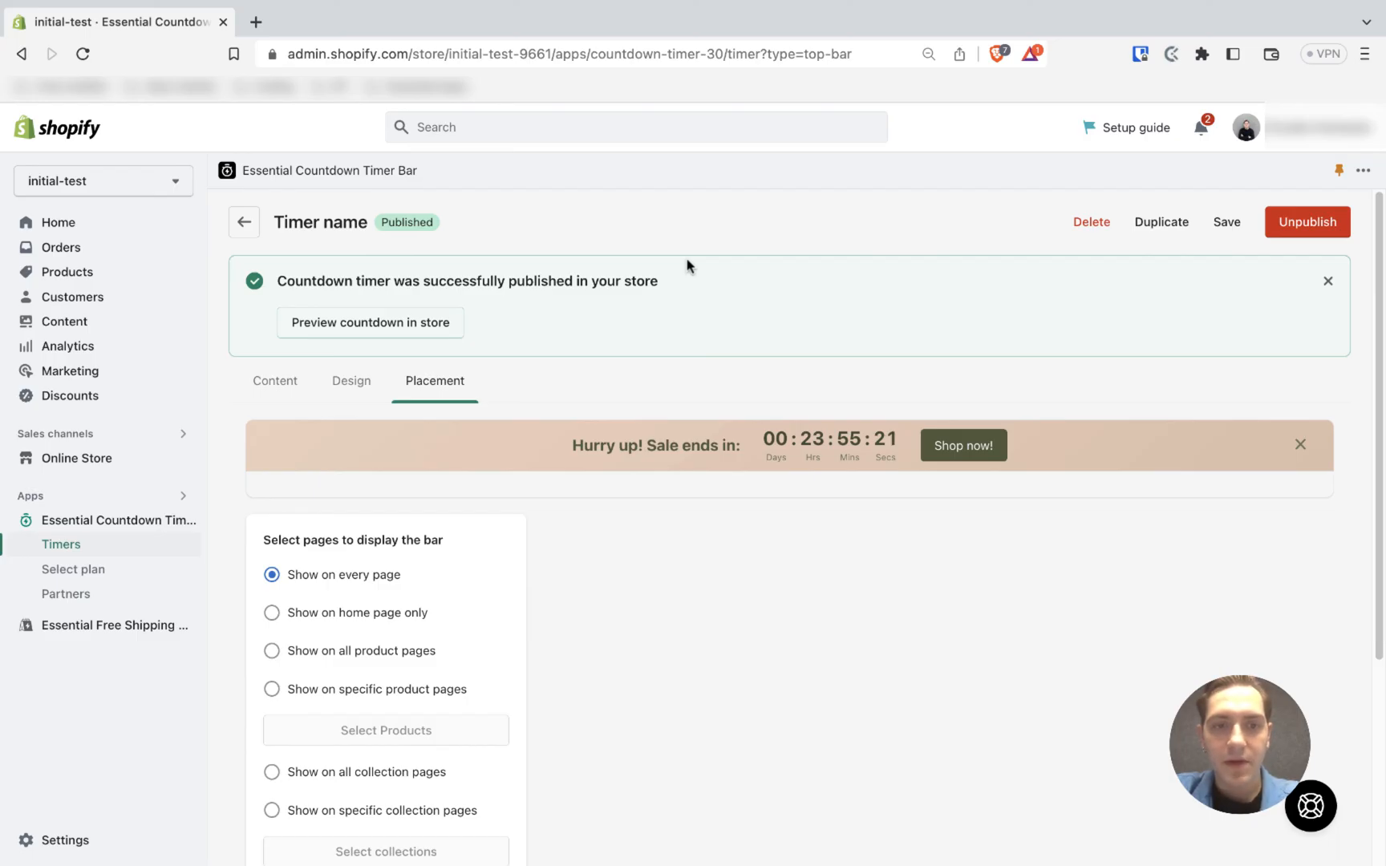
mouse_move(409, 350)
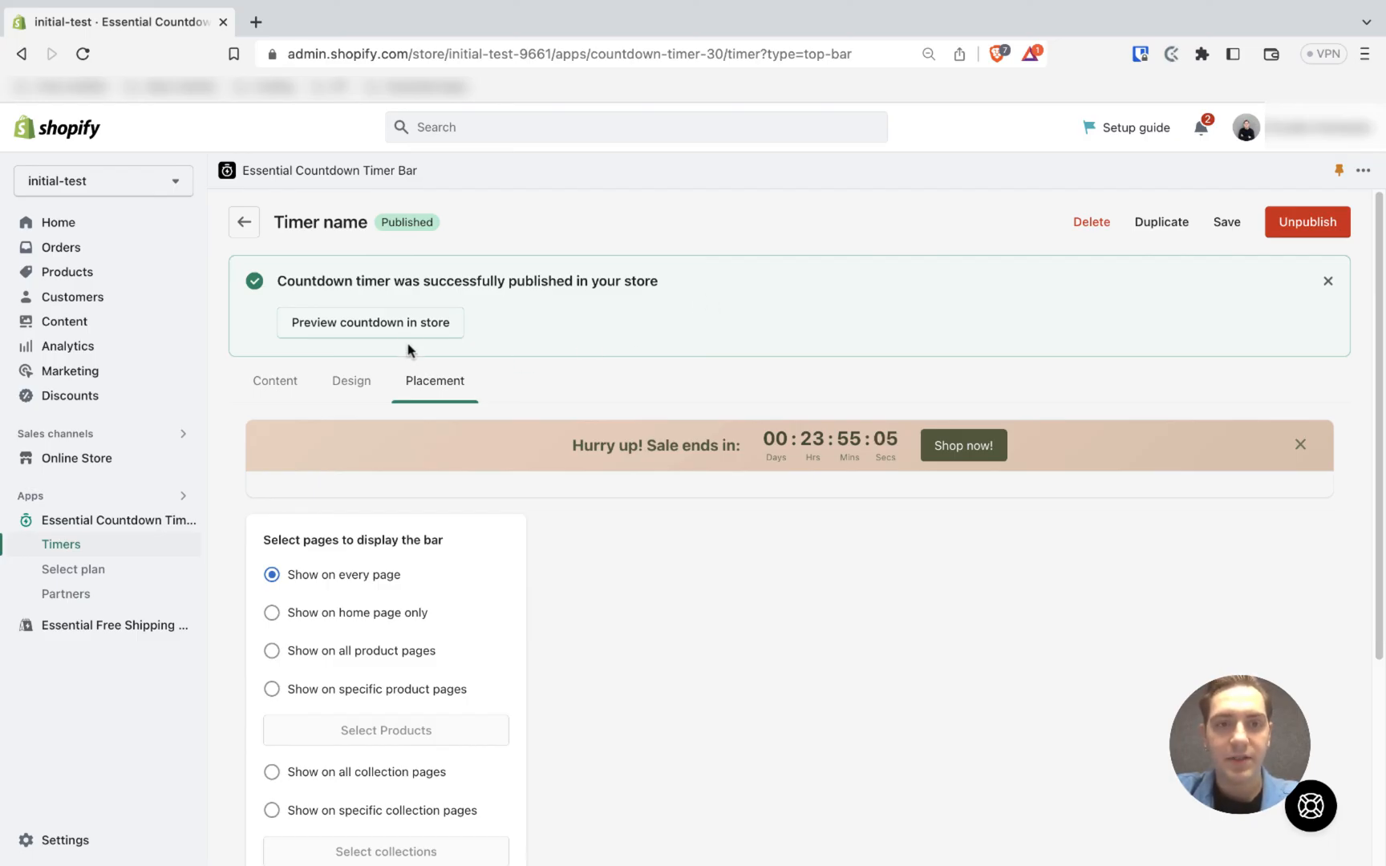
- Preview the published countdown bar on the storefront Product no.2 page
left_click(369, 322)
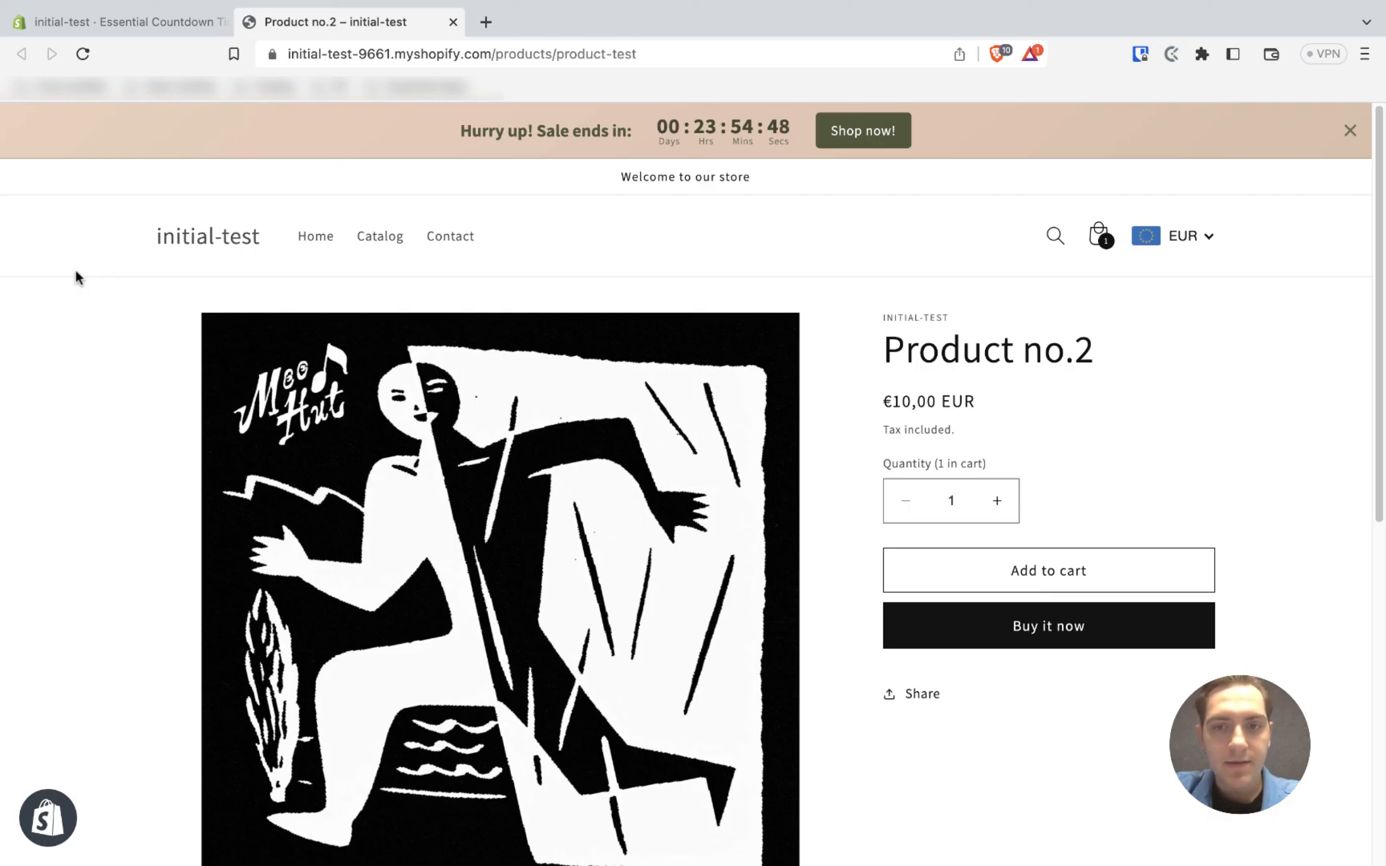